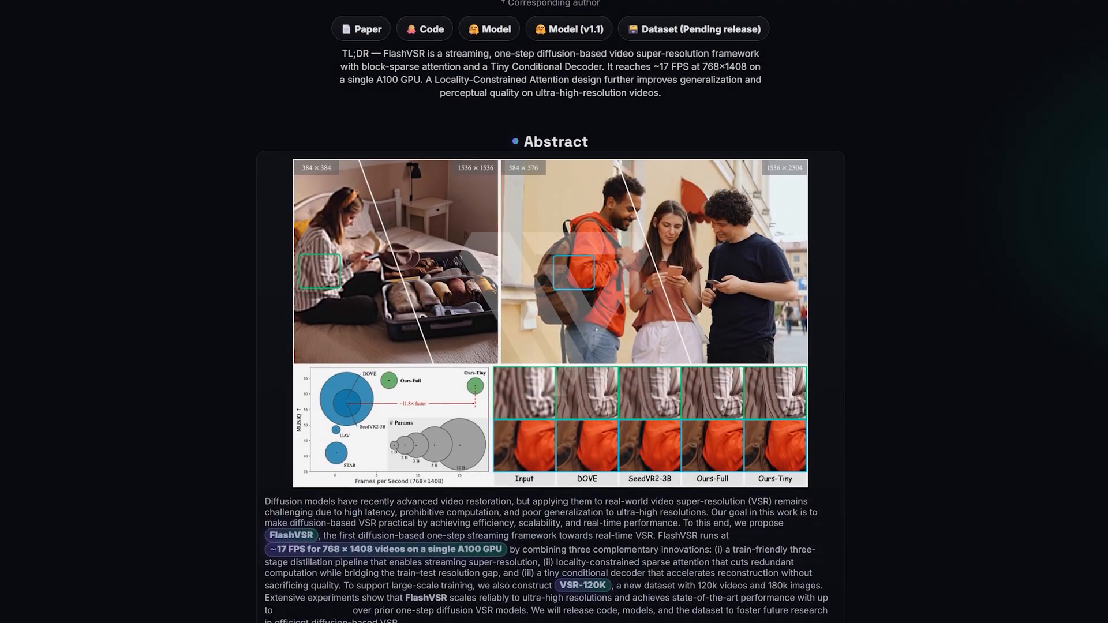
Step: Slide the tutorial's before/after comparison to inspect the upscaled snow leopard
scroll(down, 3)
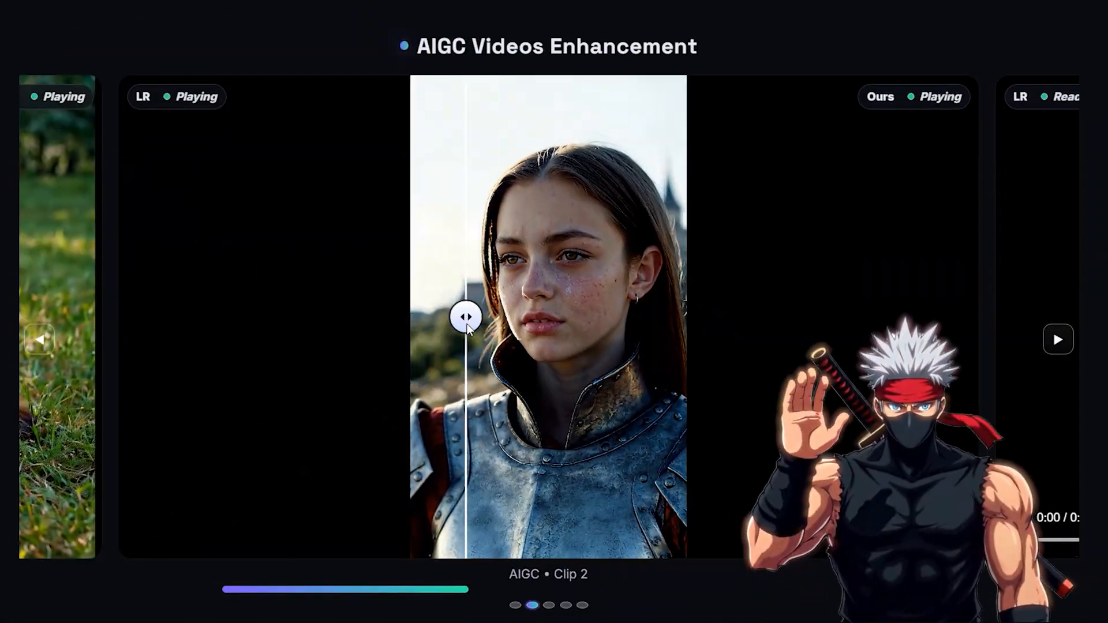
drag(465, 316, 655, 316)
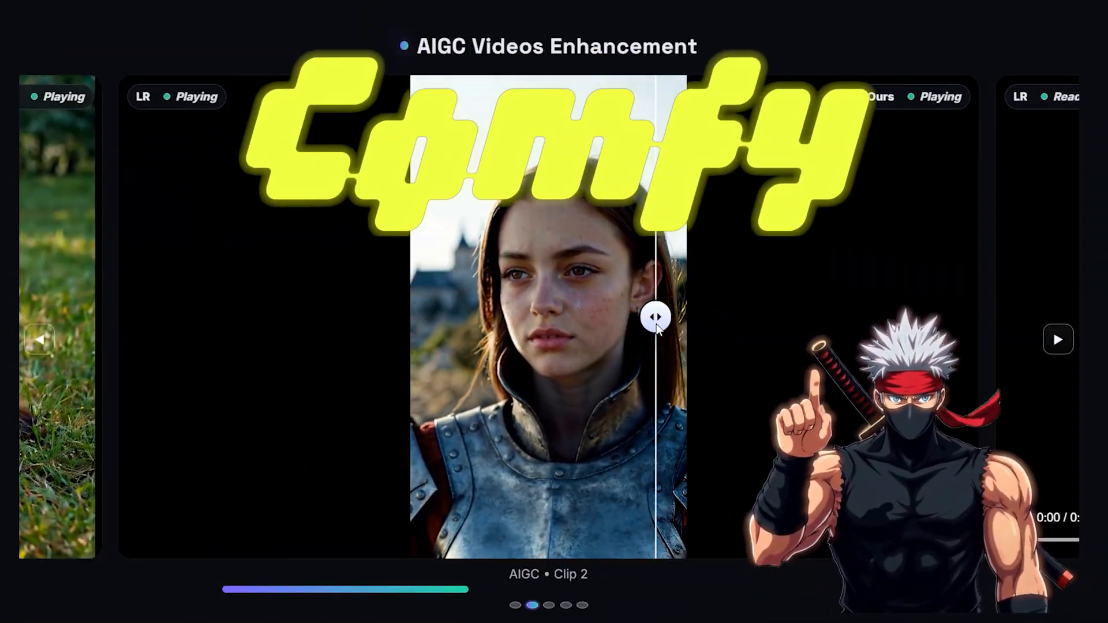
drag(656, 316, 443, 317)
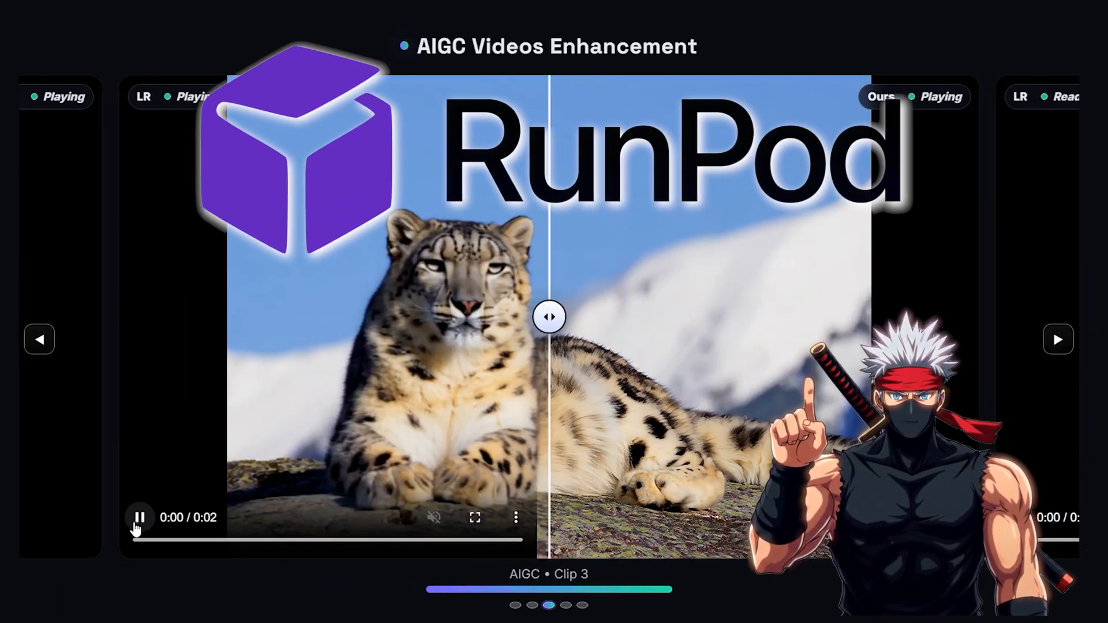
drag(549, 317, 332, 316)
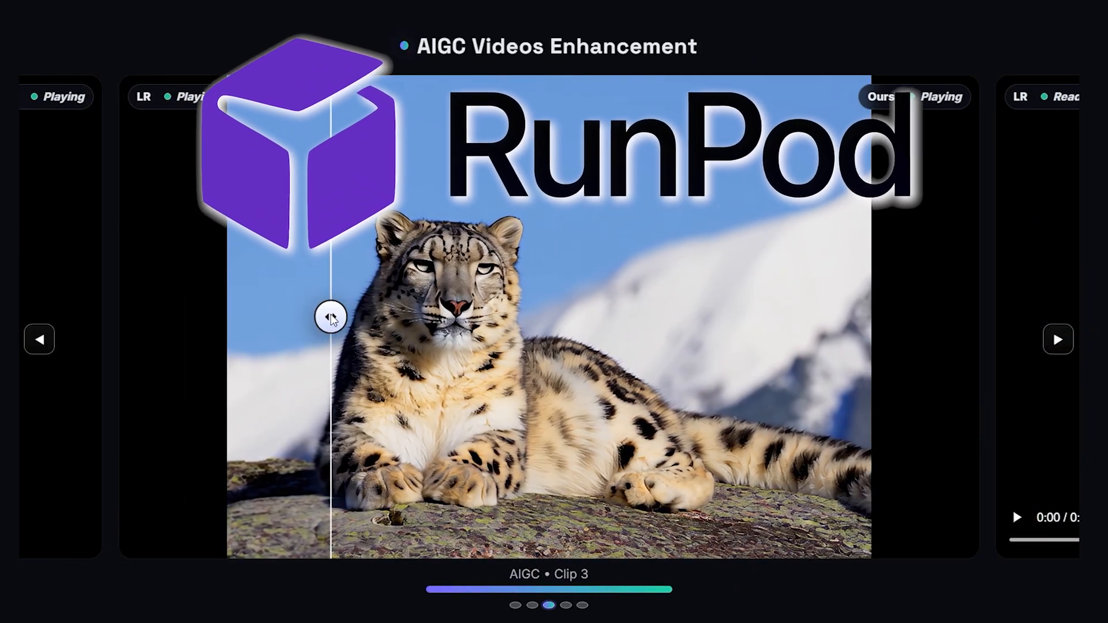
drag(332, 316, 397, 316)
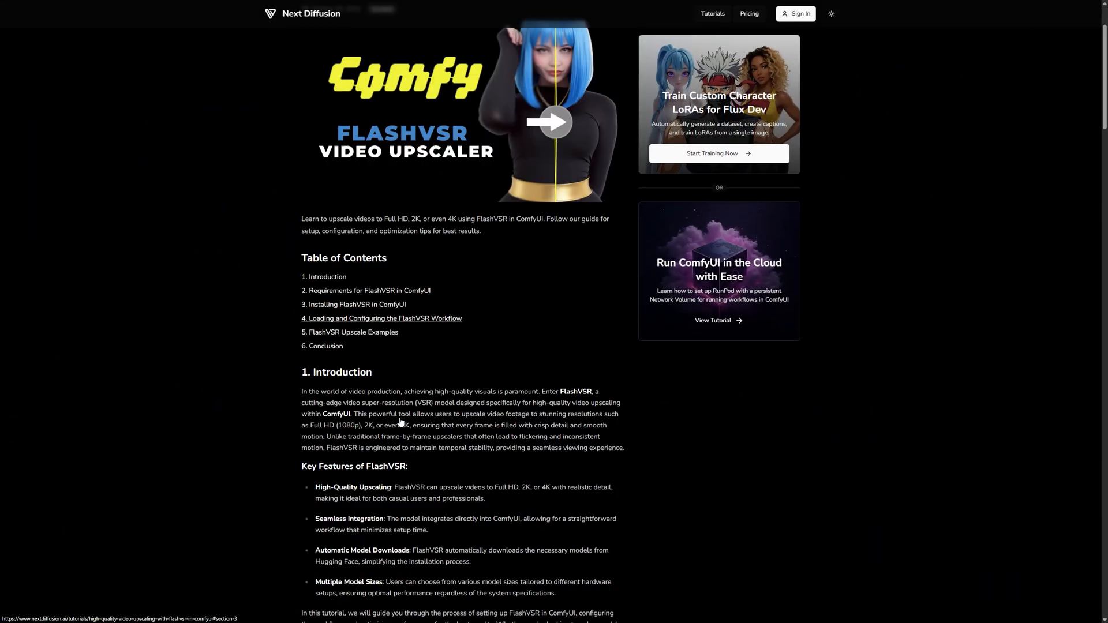
Step: Jump to section 4 and download the FlashVSR Video Upscaling Workflow JSON
click(381, 318)
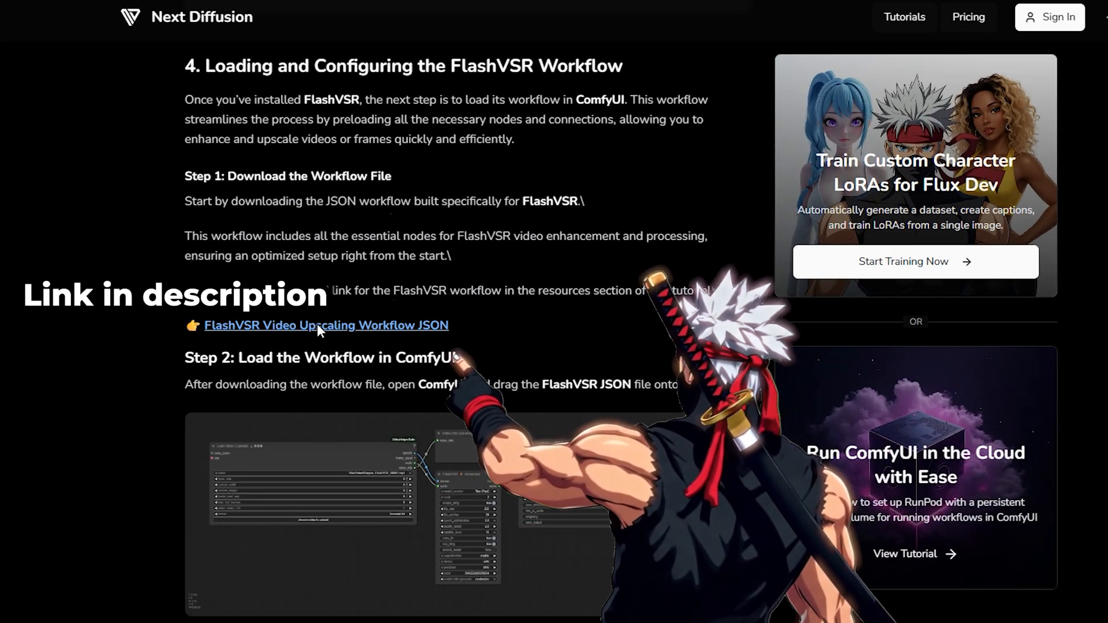
click(326, 325)
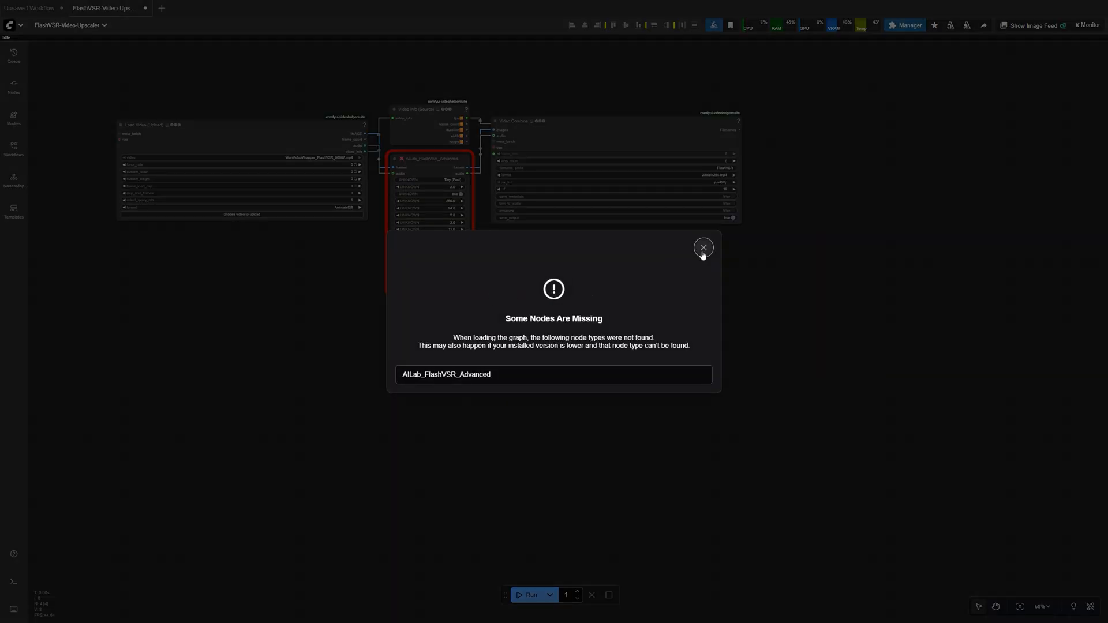
Step: Dismiss the missing-nodes warning and bring up ComfyUI Manager
click(703, 247)
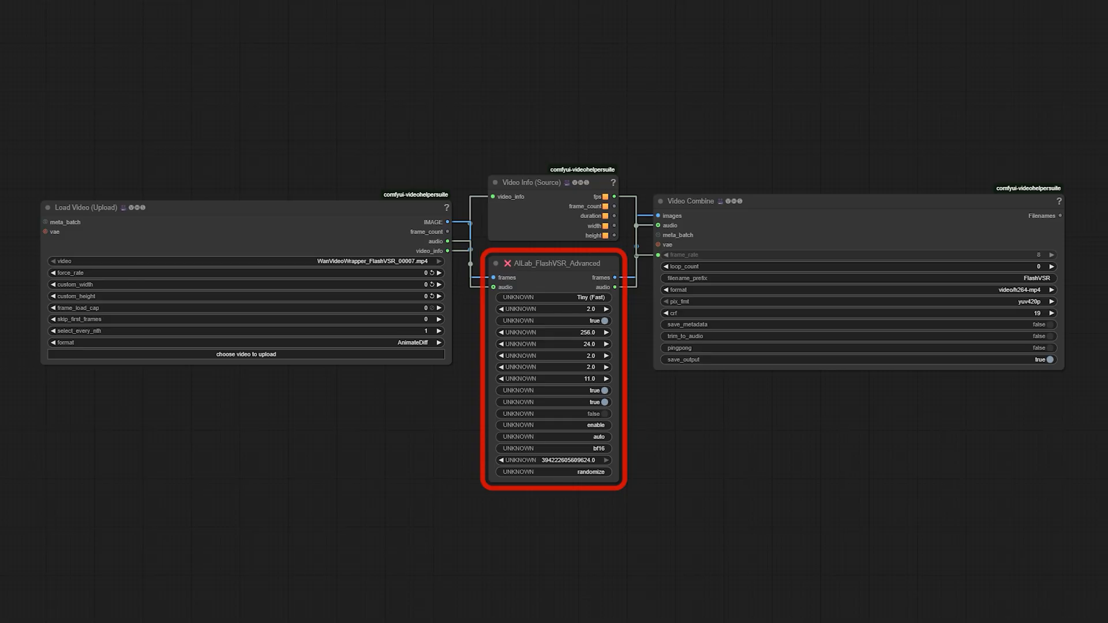
click(802, 35)
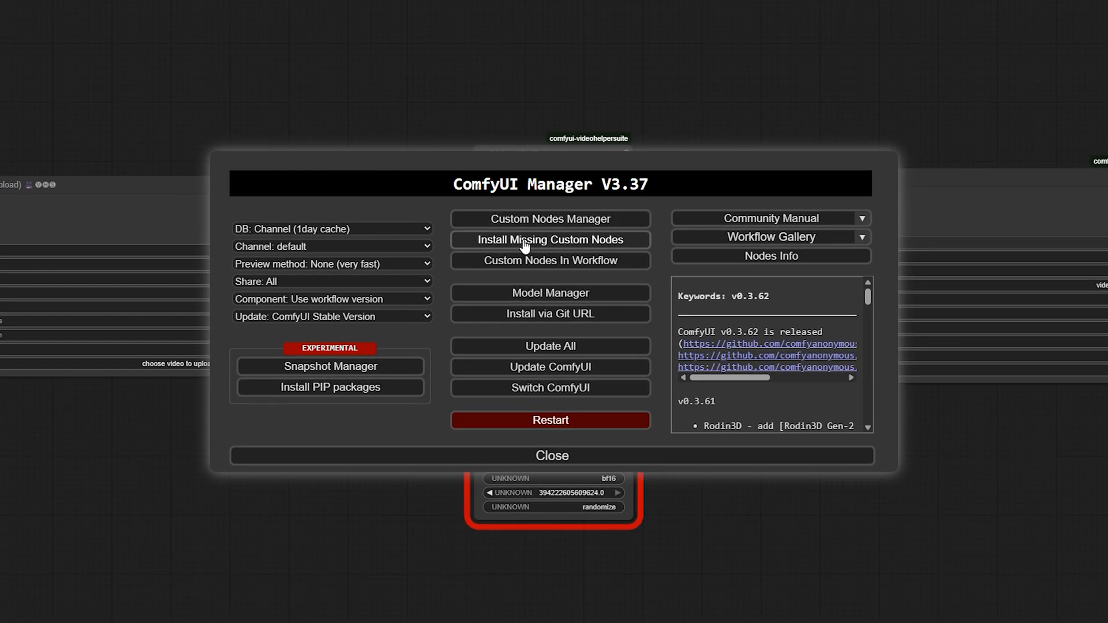
Step: Install the missing ComfyUI-FlashVSR node pack at version 1.0.0
click(549, 240)
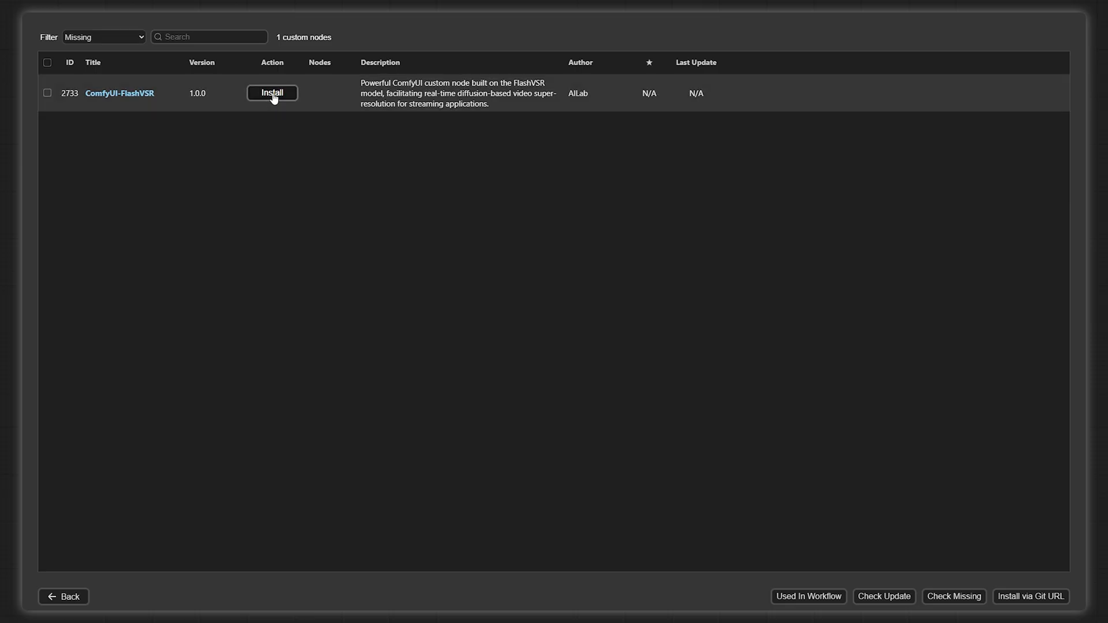
click(271, 92)
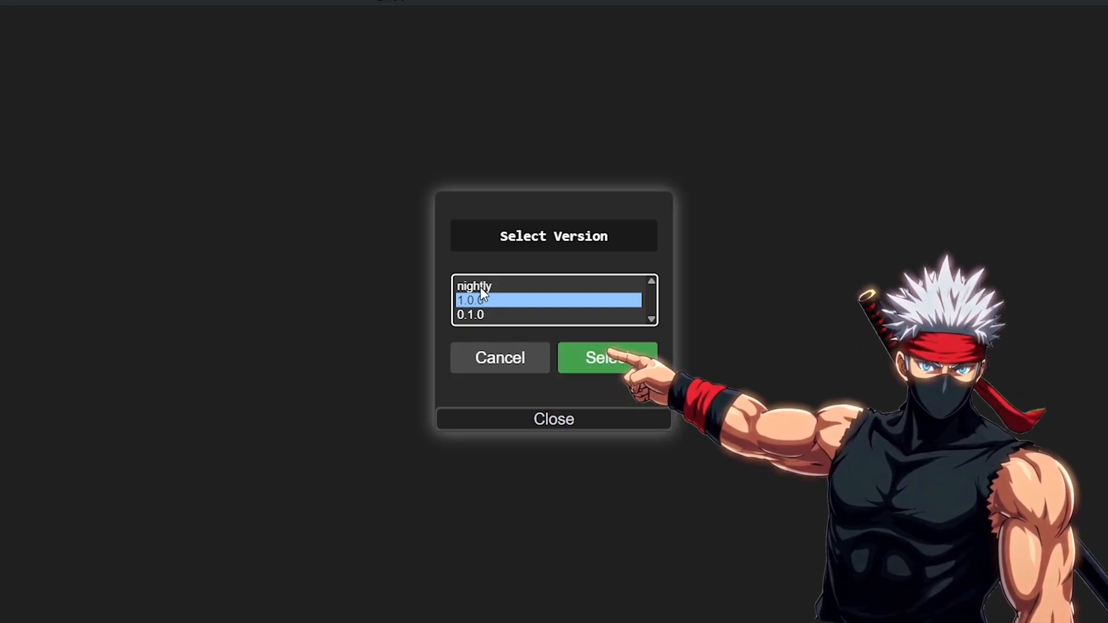
click(606, 357)
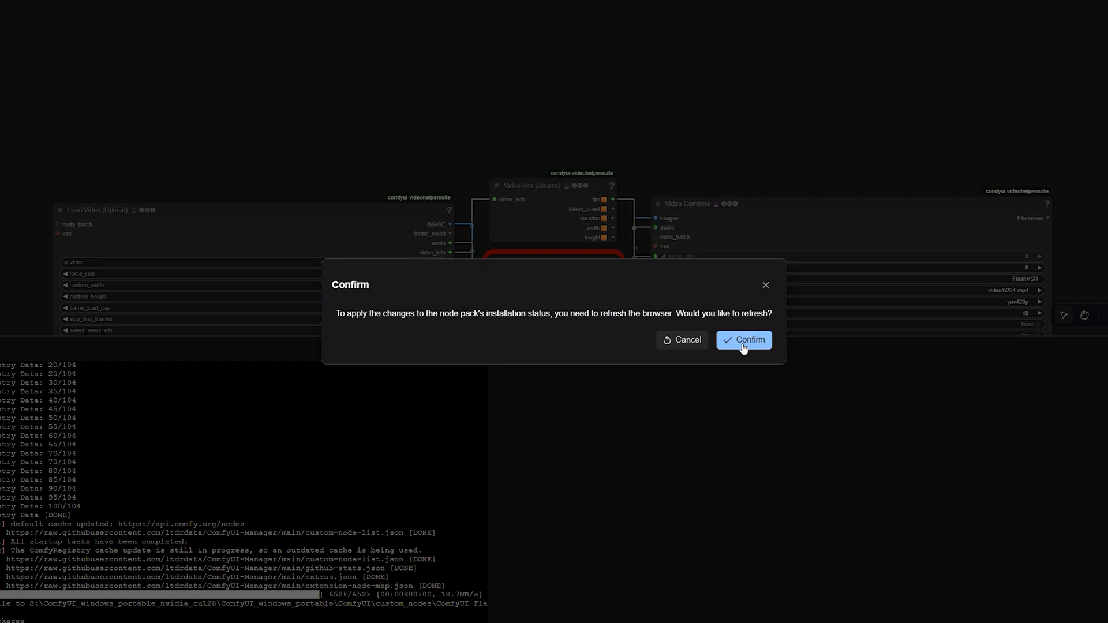
Step: Refresh ComfyUI, then browse into a subfolder of the ComfyUI installation in File Explorer
click(743, 339)
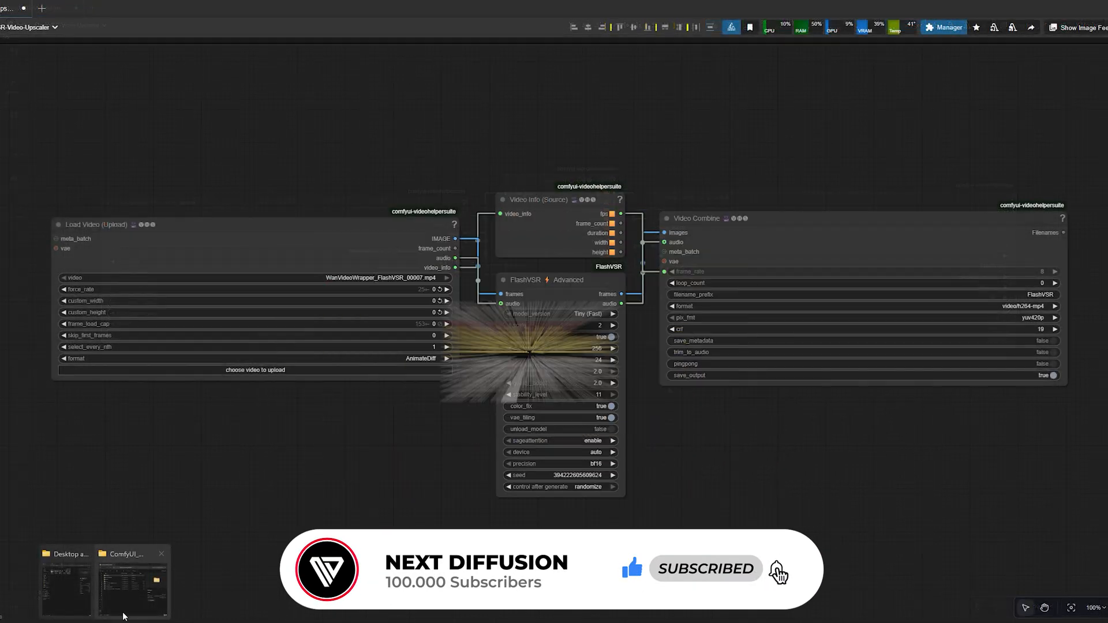
click(130, 582)
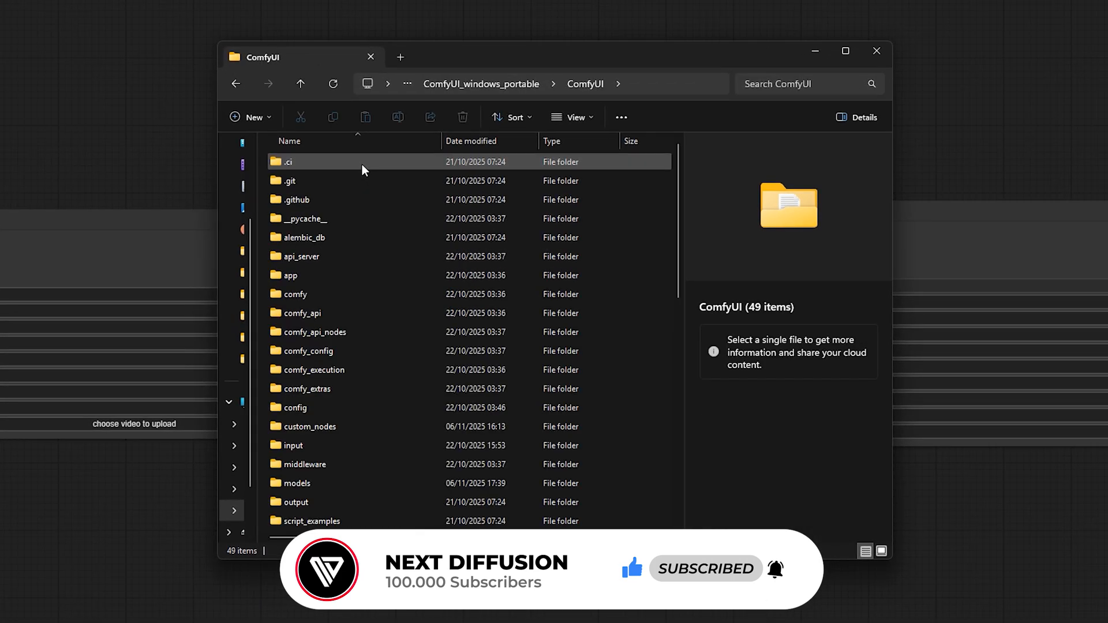
double_click(296, 483)
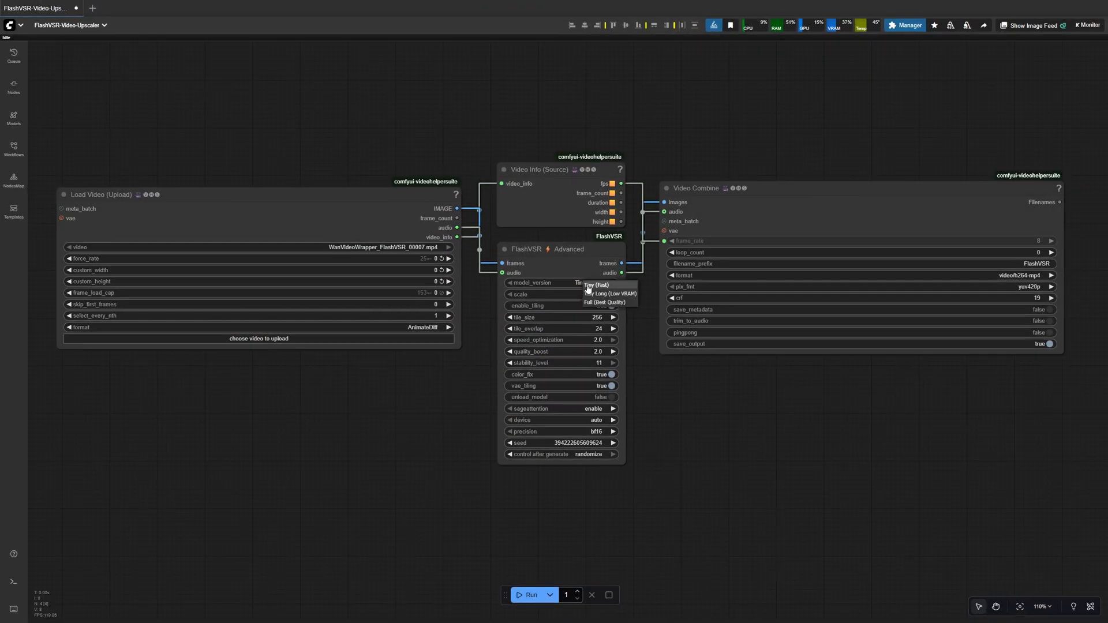
mouse_move(624, 303)
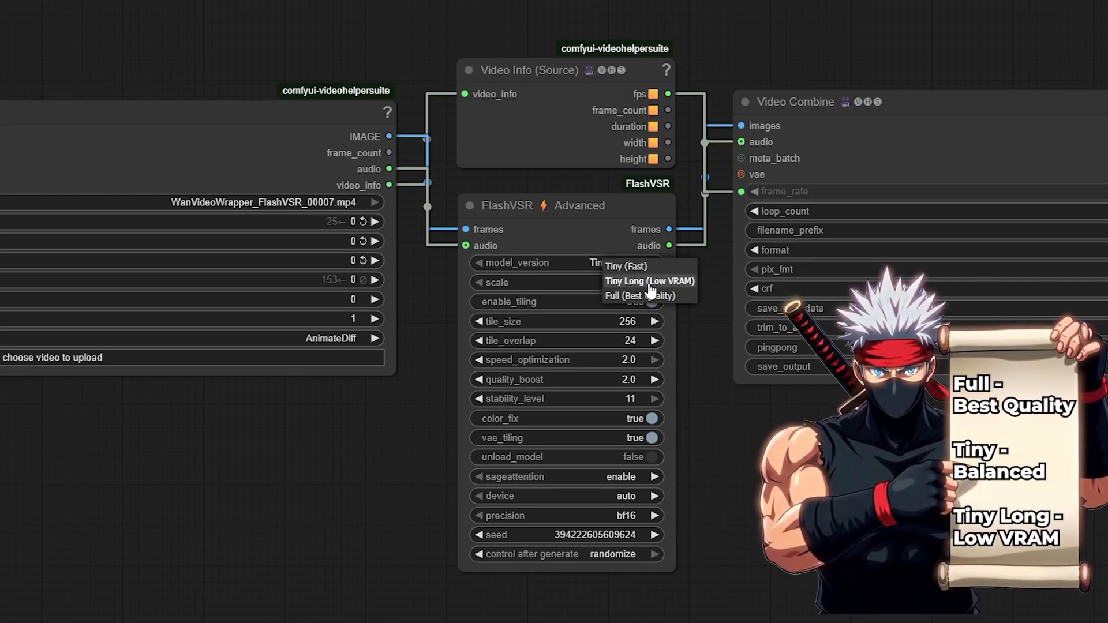
mouse_move(693, 292)
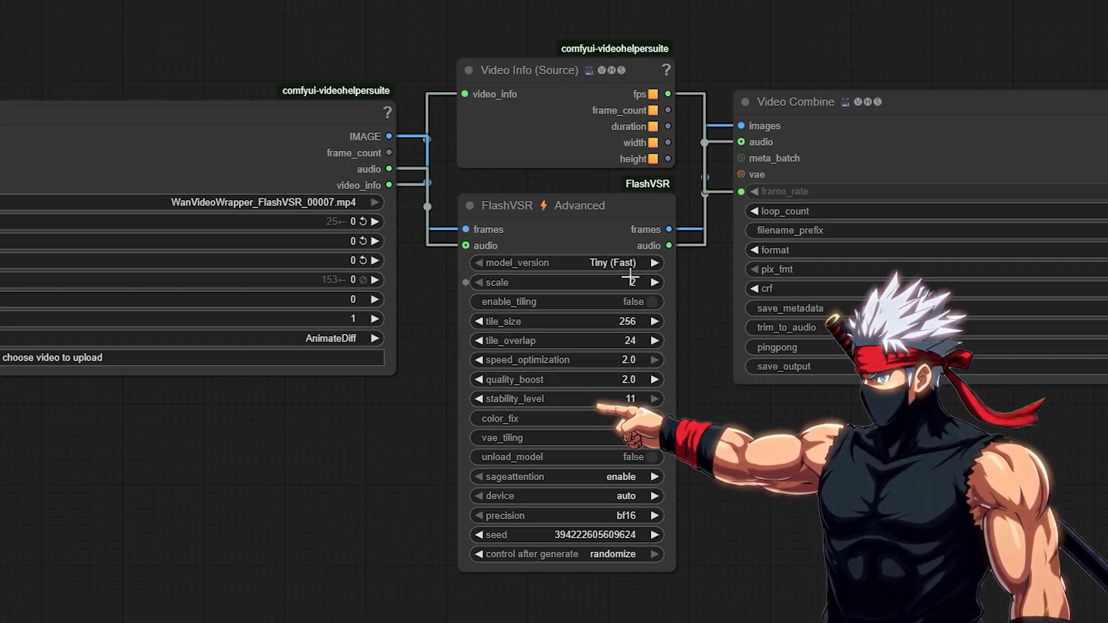
Step: Set the FlashVSR Advanced scale to 4 and revisit its tile size value
click(566, 262)
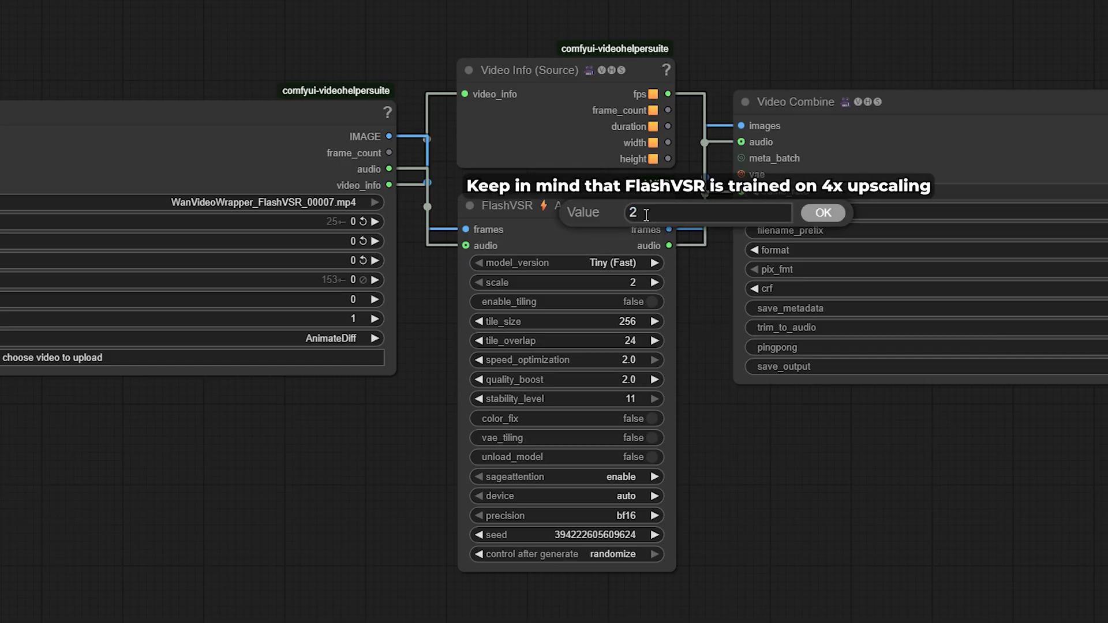
text(4)
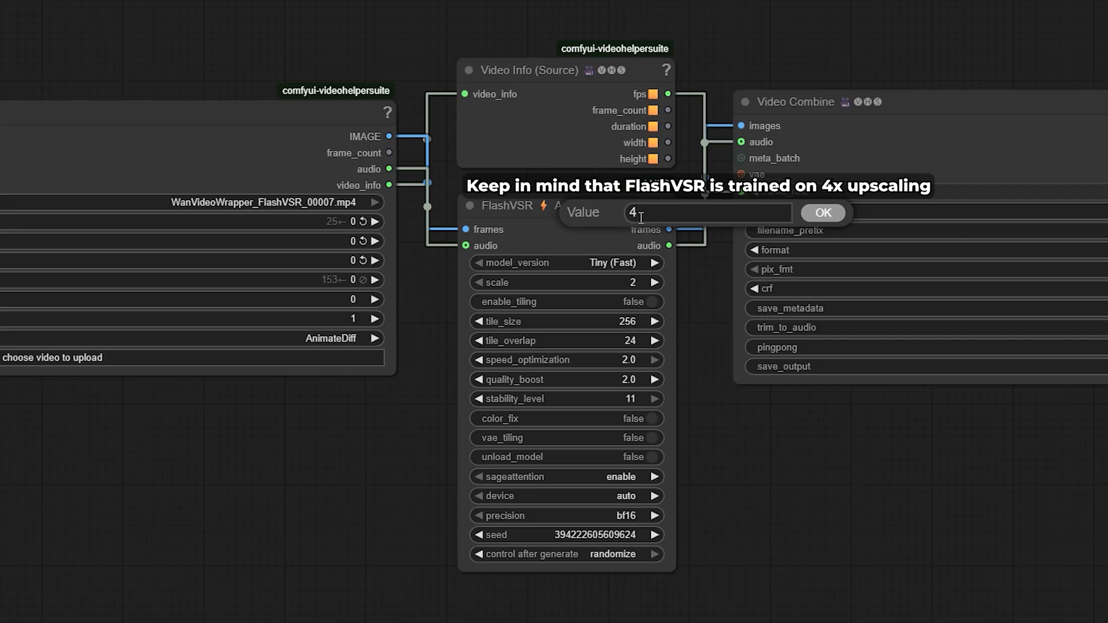
click(821, 212)
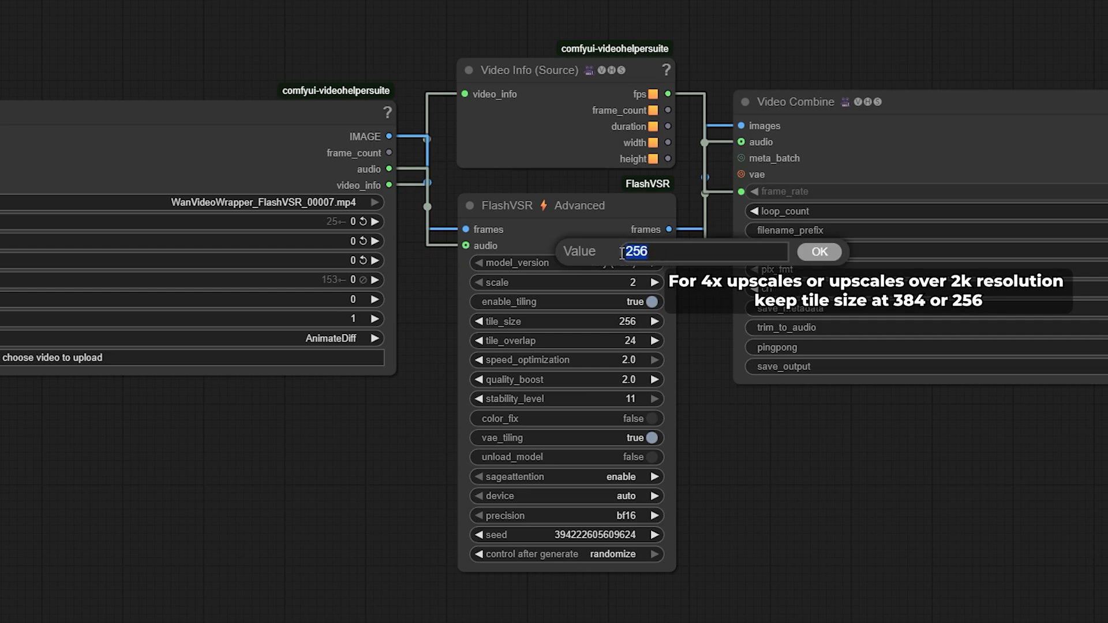
text(512)
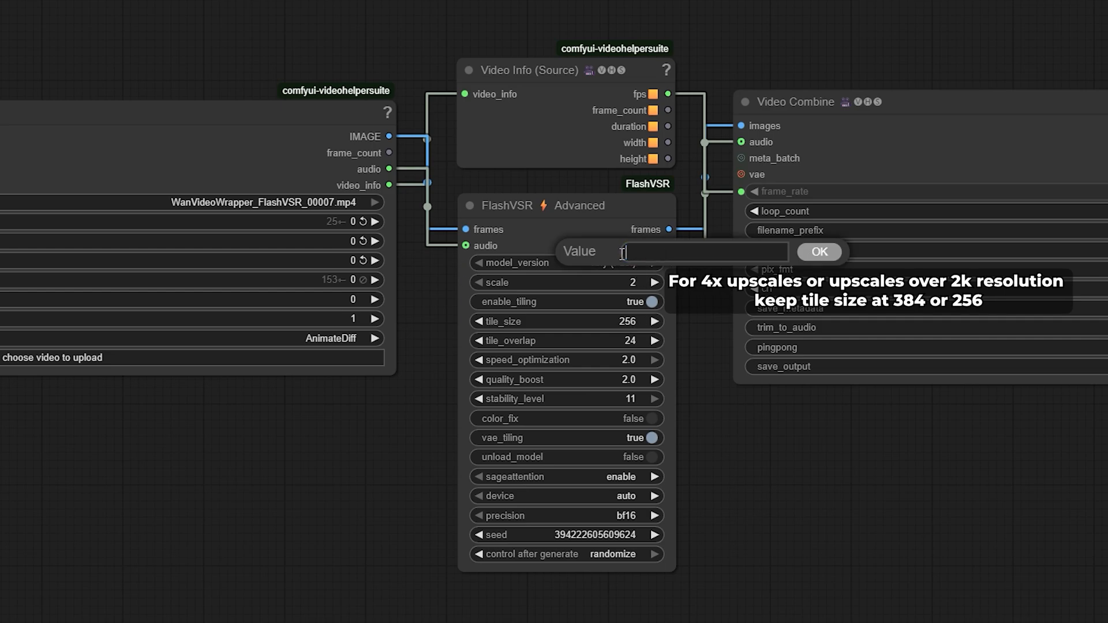
text(7)
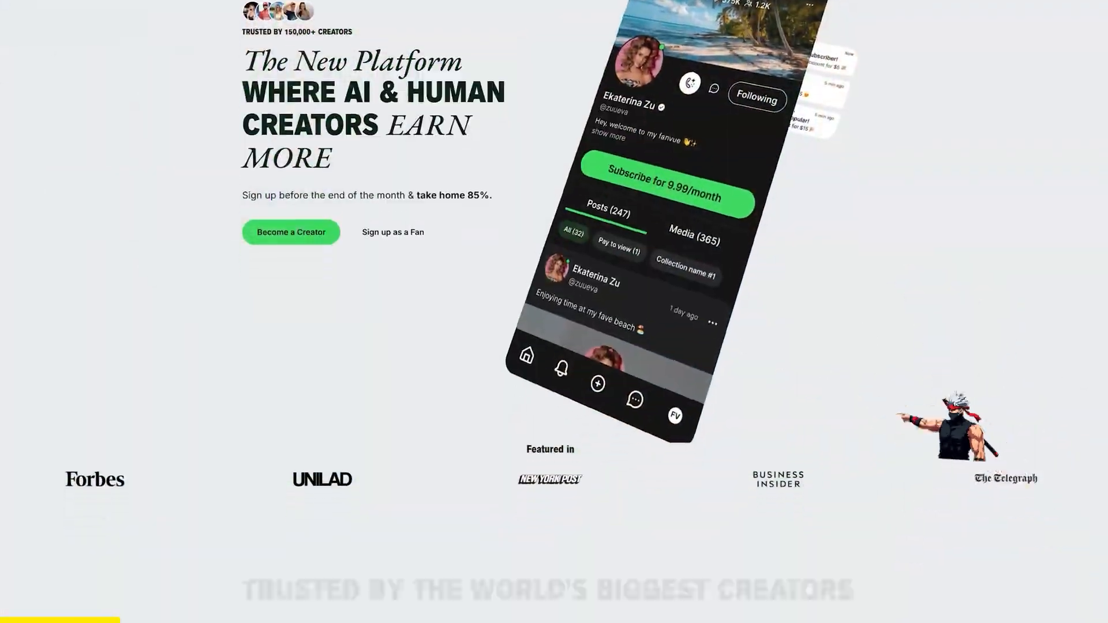
scroll(down, 3)
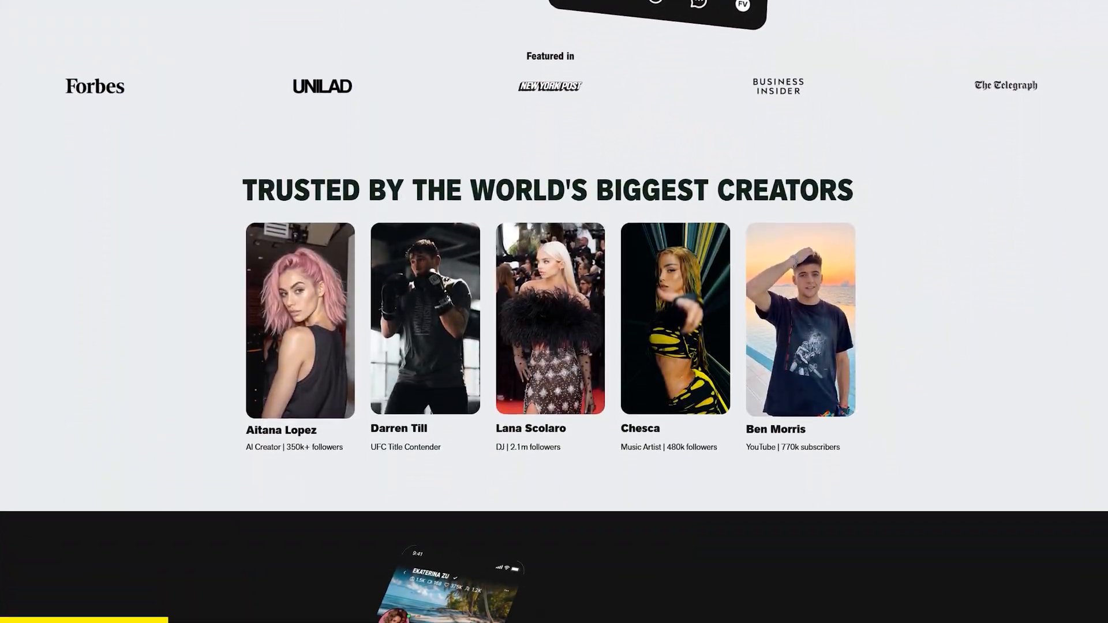
scroll(down, 3)
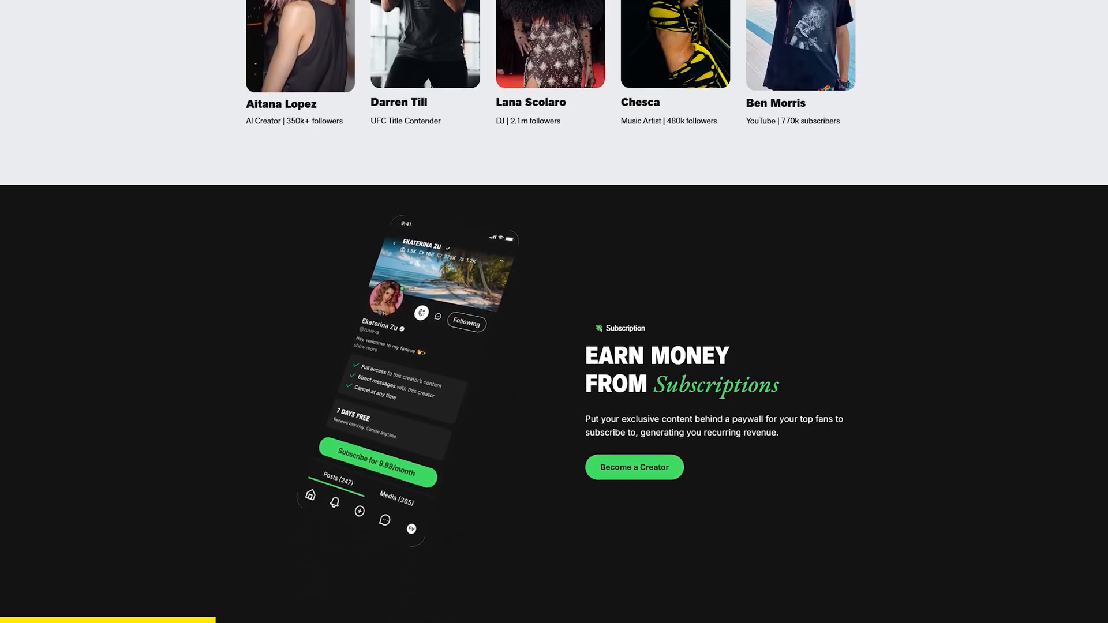
scroll(down, 3)
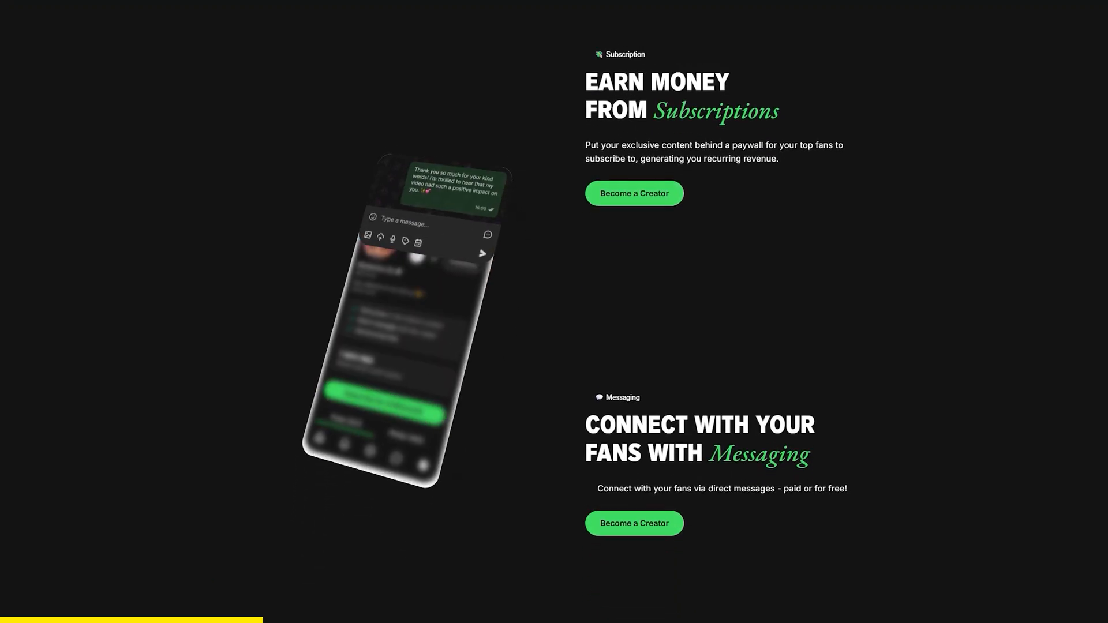
scroll(down, 3)
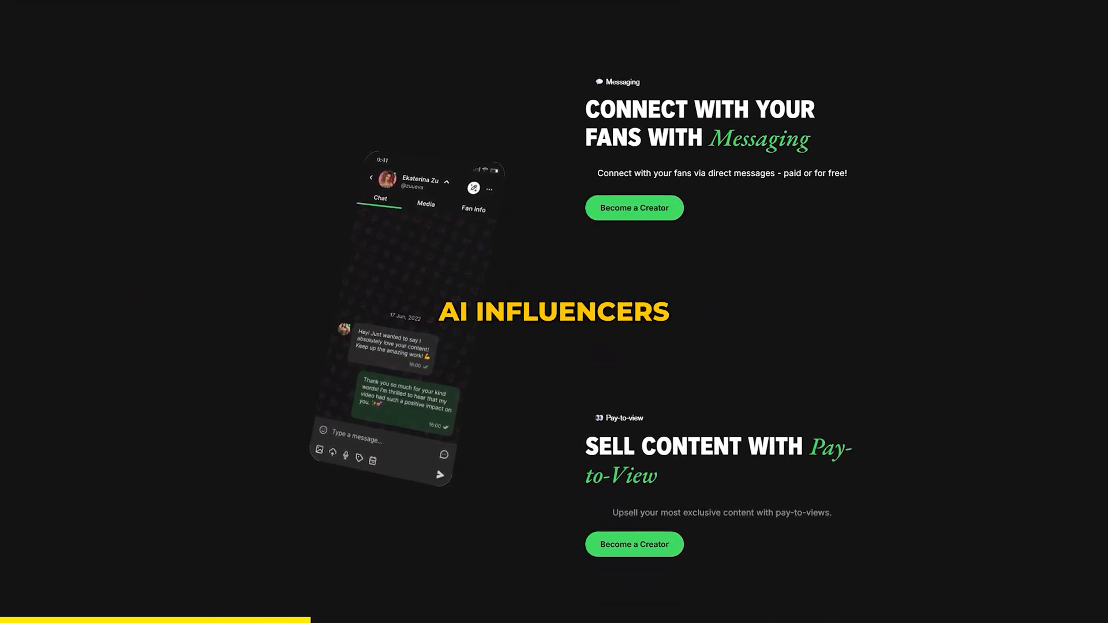
scroll(down, 3)
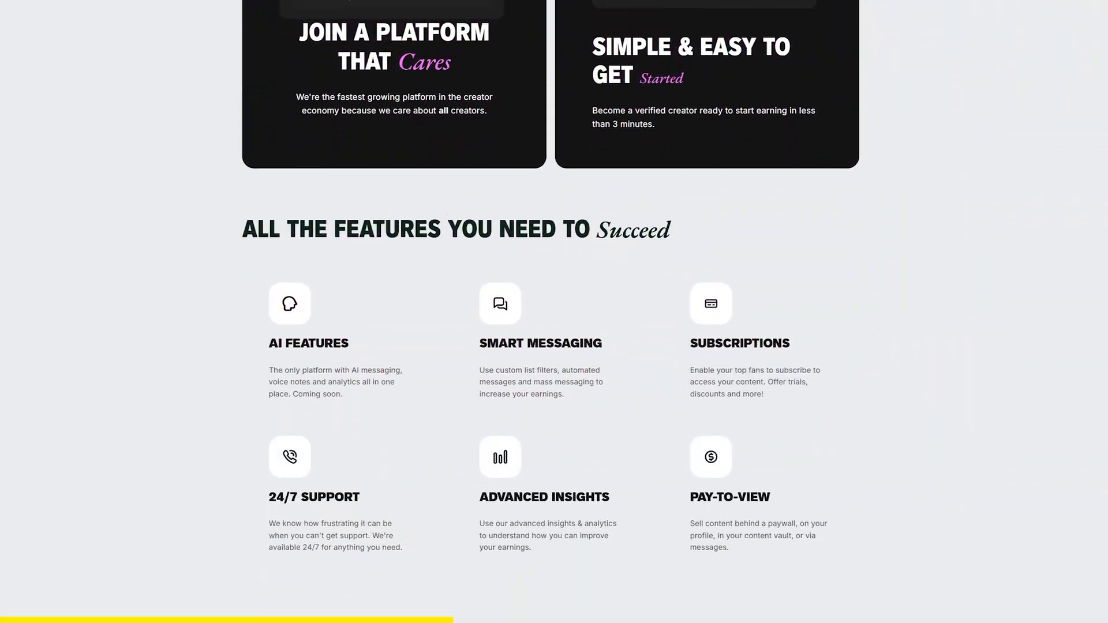
scroll(down, 3)
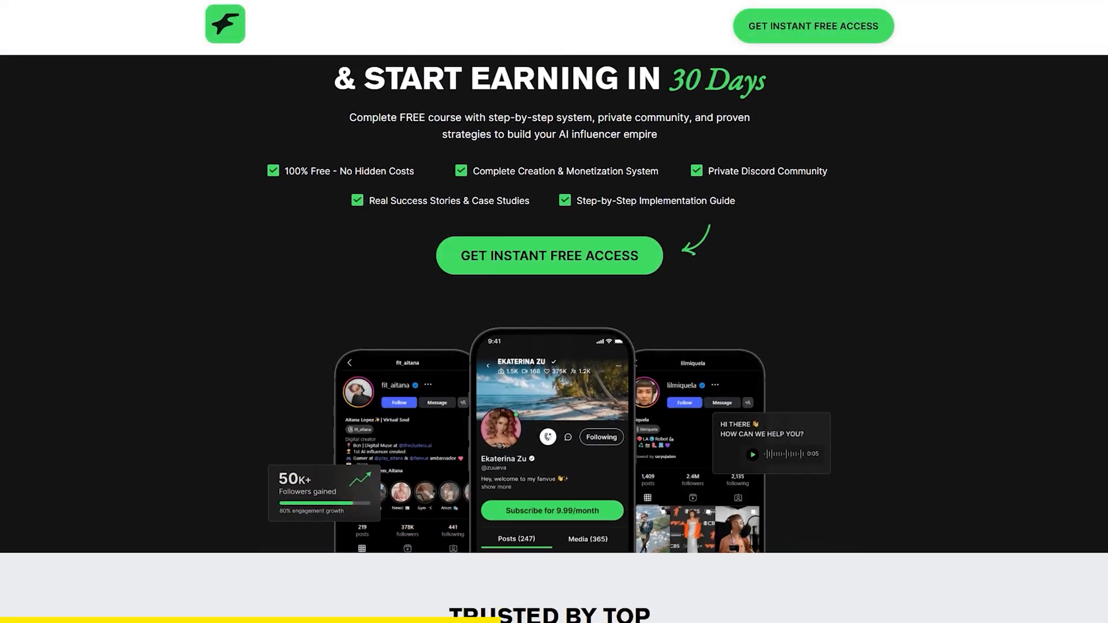
scroll(down, 3)
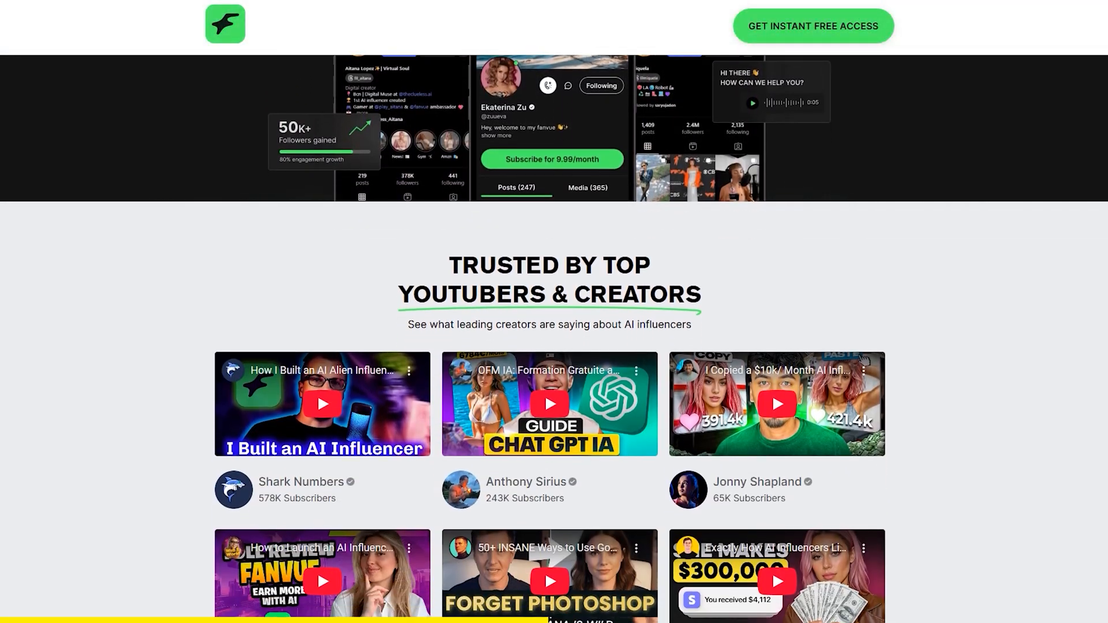
scroll(down, 3)
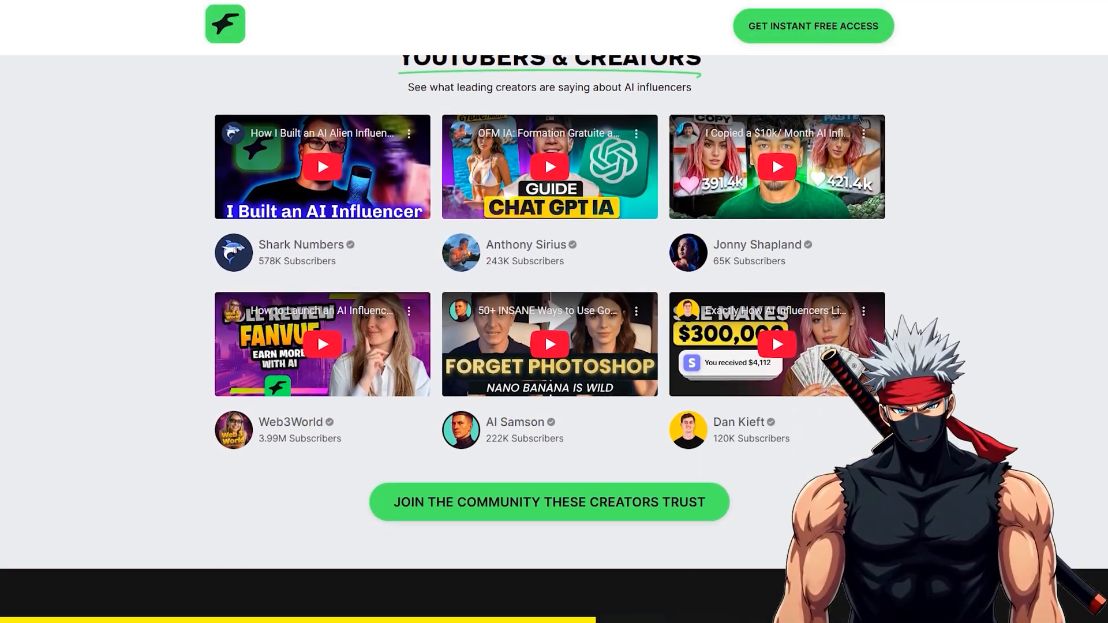
scroll(down, 3)
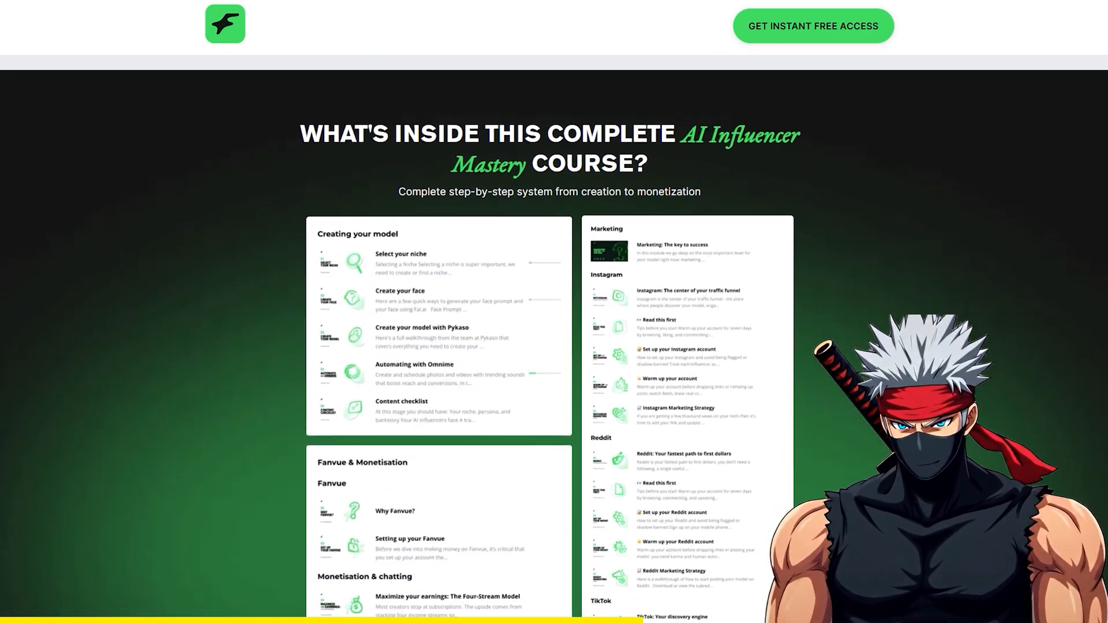
scroll(down, 3)
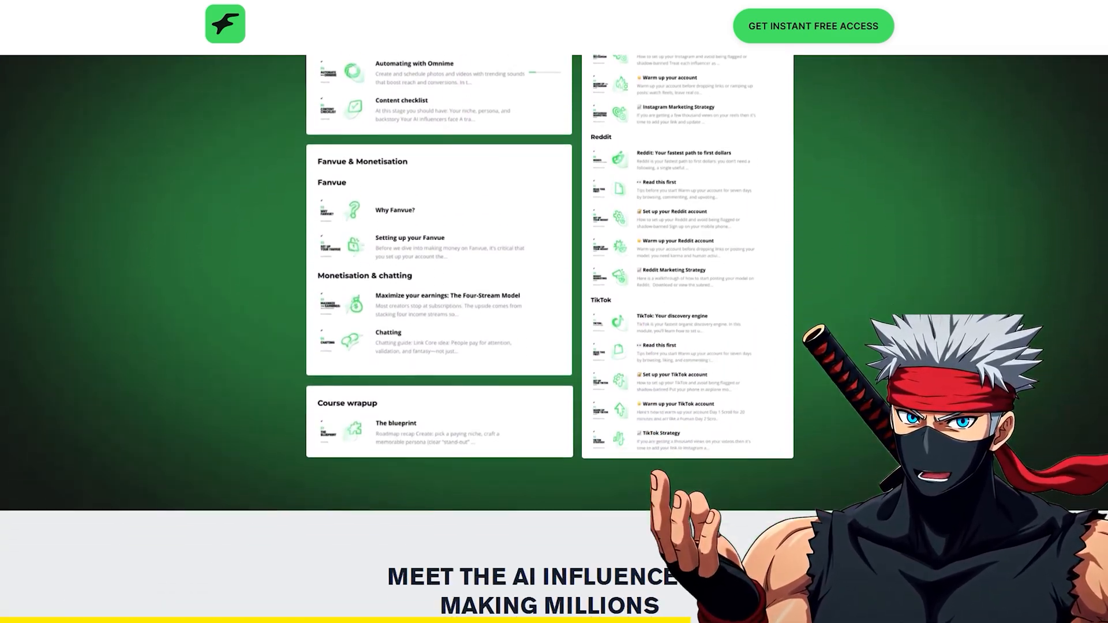
scroll(down, 3)
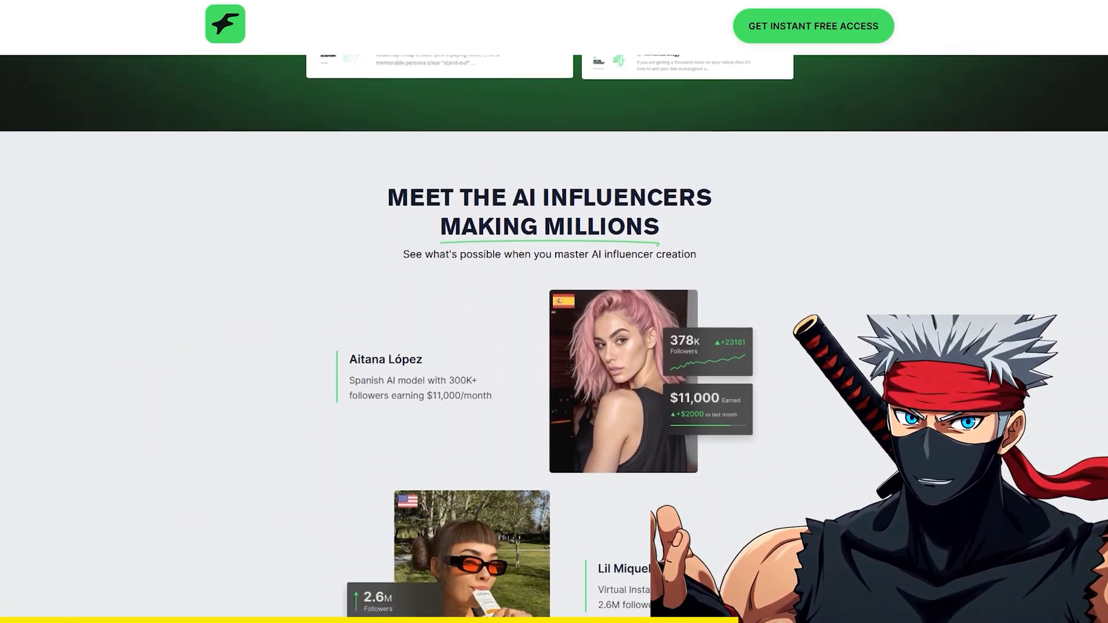
scroll(down, 3)
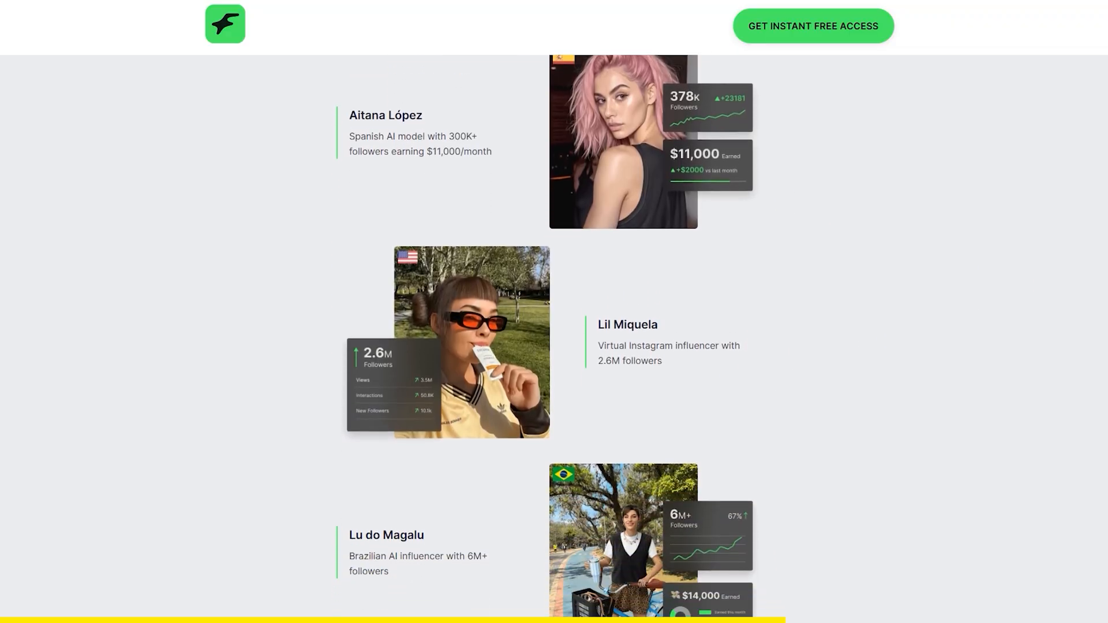
scroll(down, 3)
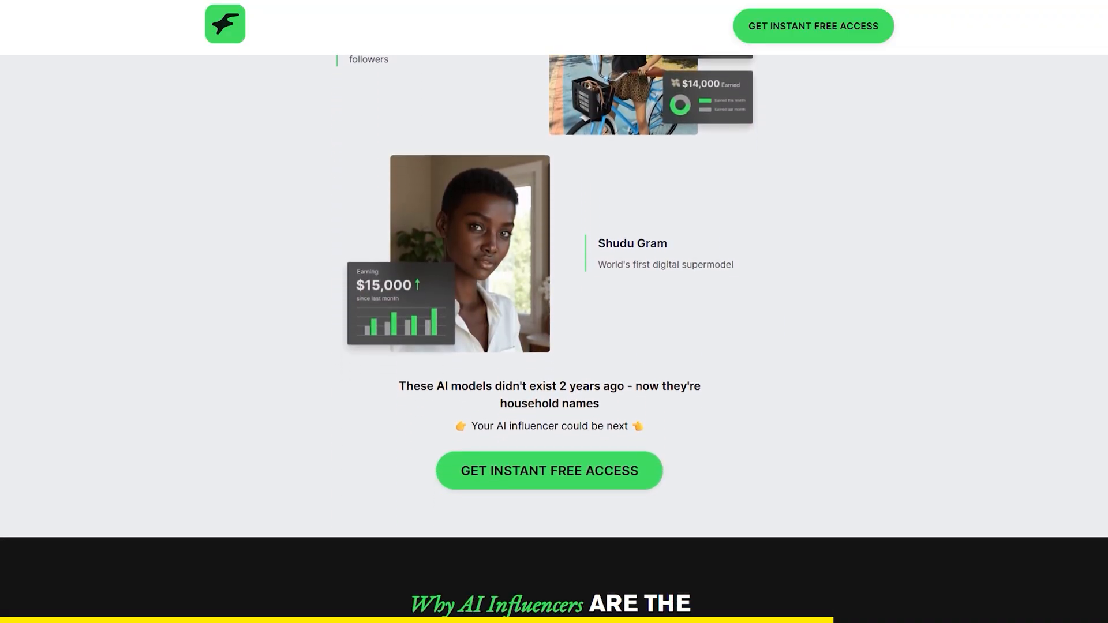
scroll(down, 3)
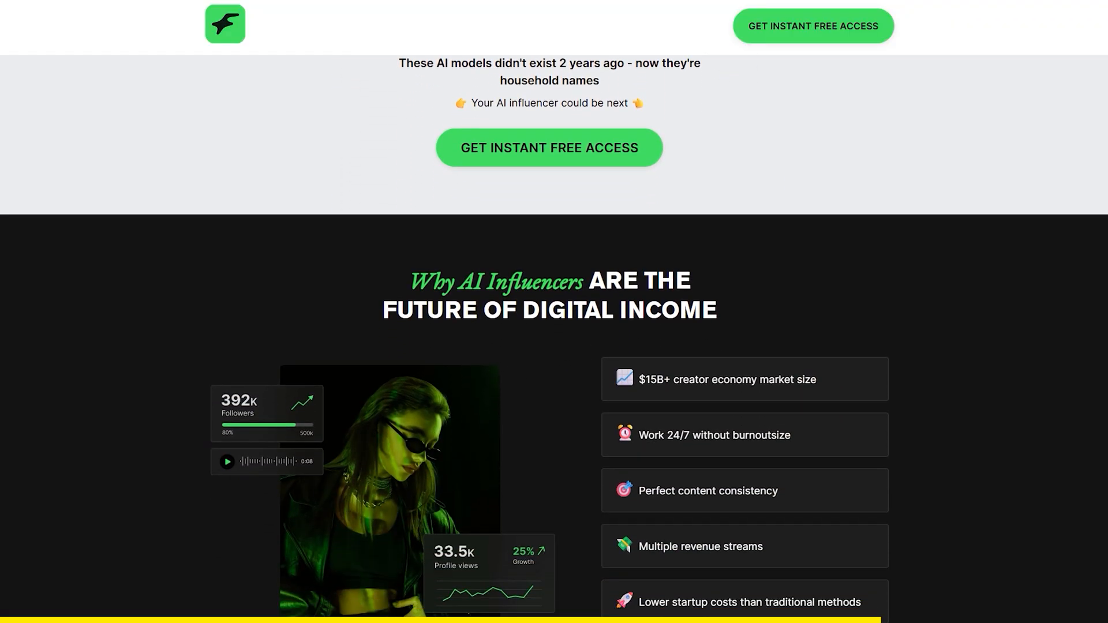
scroll(down, 3)
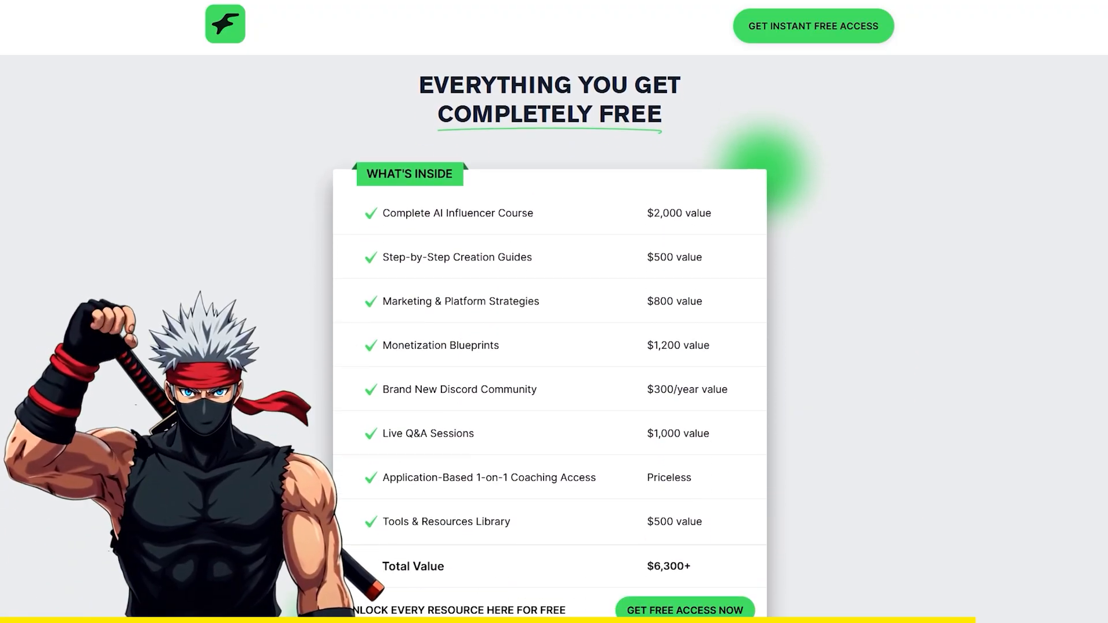
scroll(down, 3)
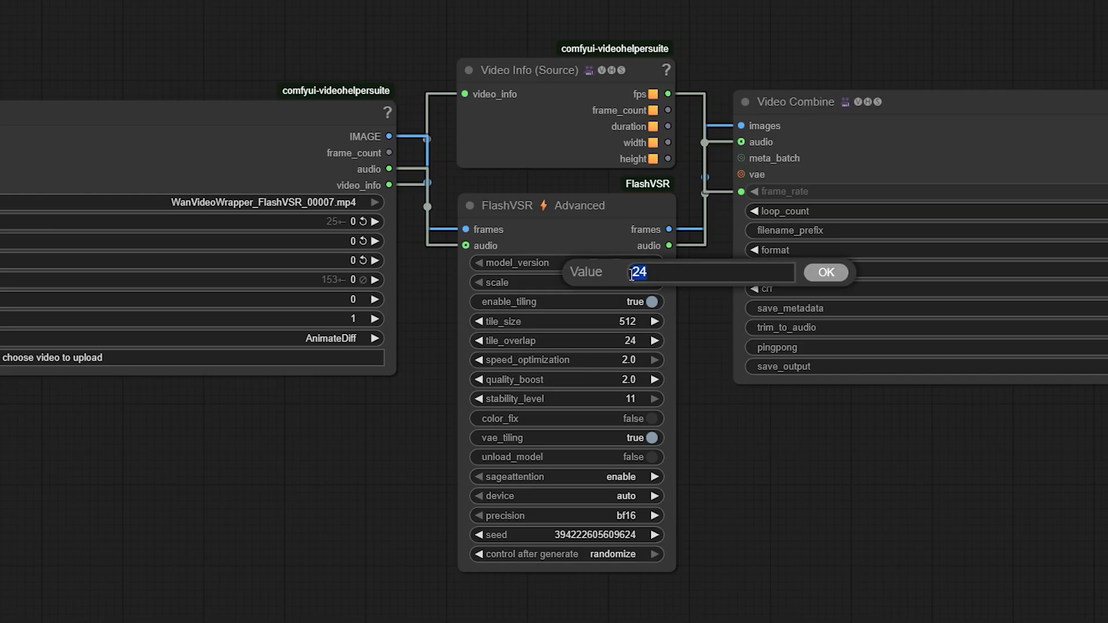
Step: Set tile overlap to 48 and keep stability level at 11
text(48)
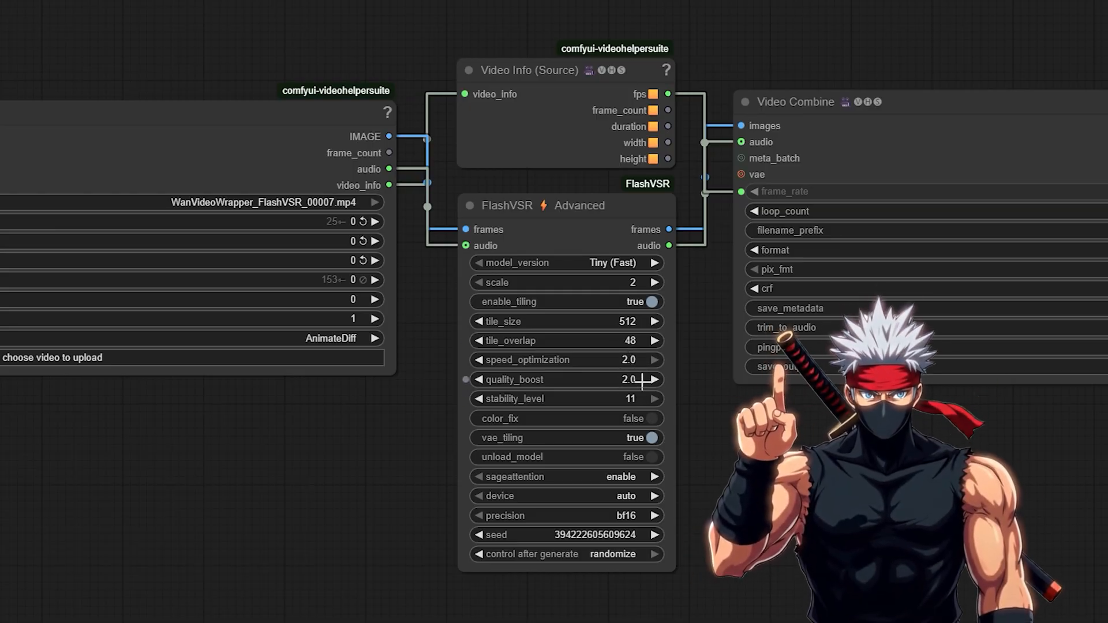
double_click(629, 281)
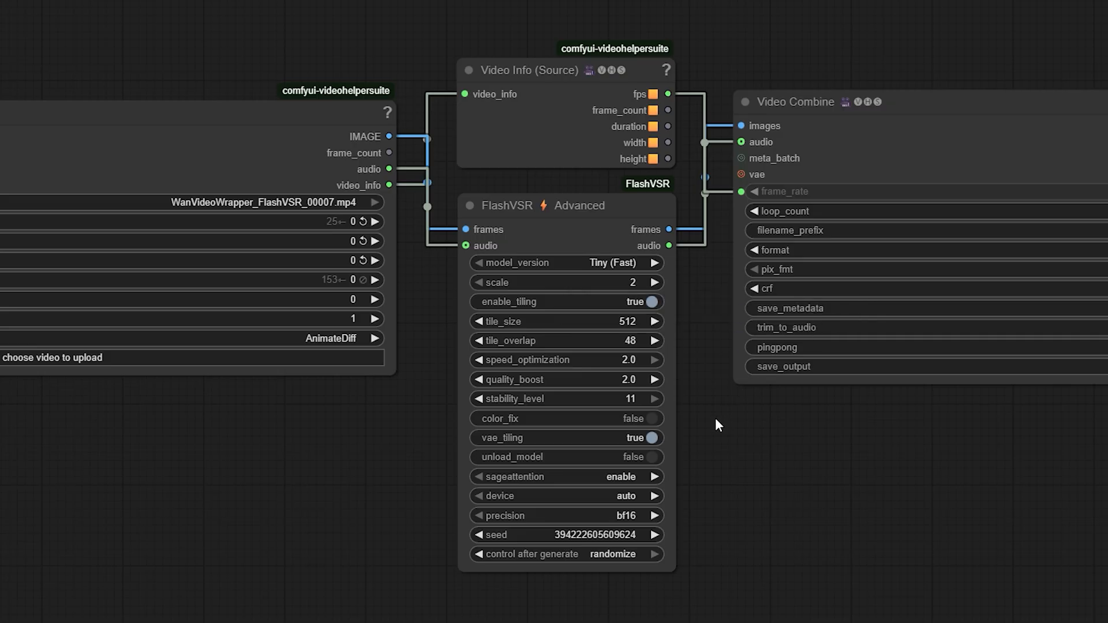
click(642, 418)
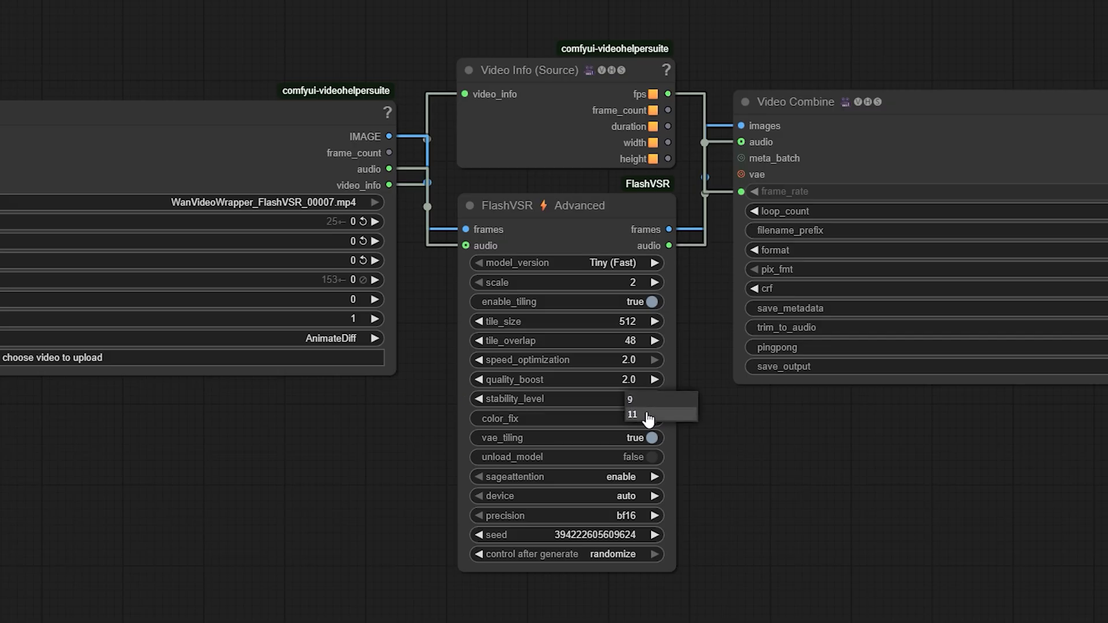
click(631, 415)
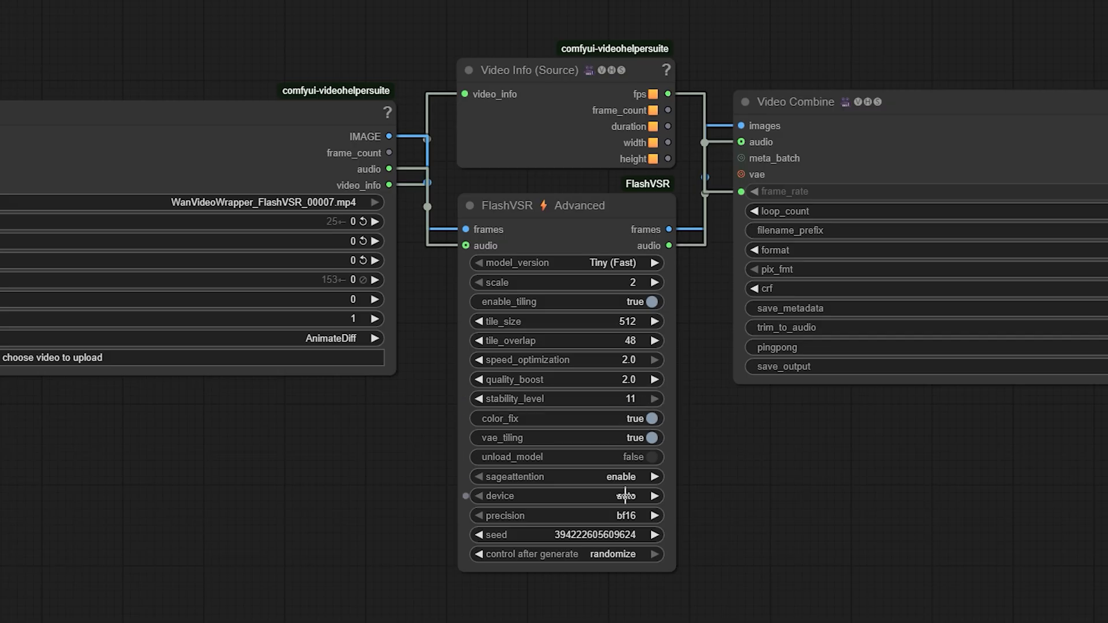
Step: Turn color fix on, keep SageAttention enabled and set unload model to false
click(568, 514)
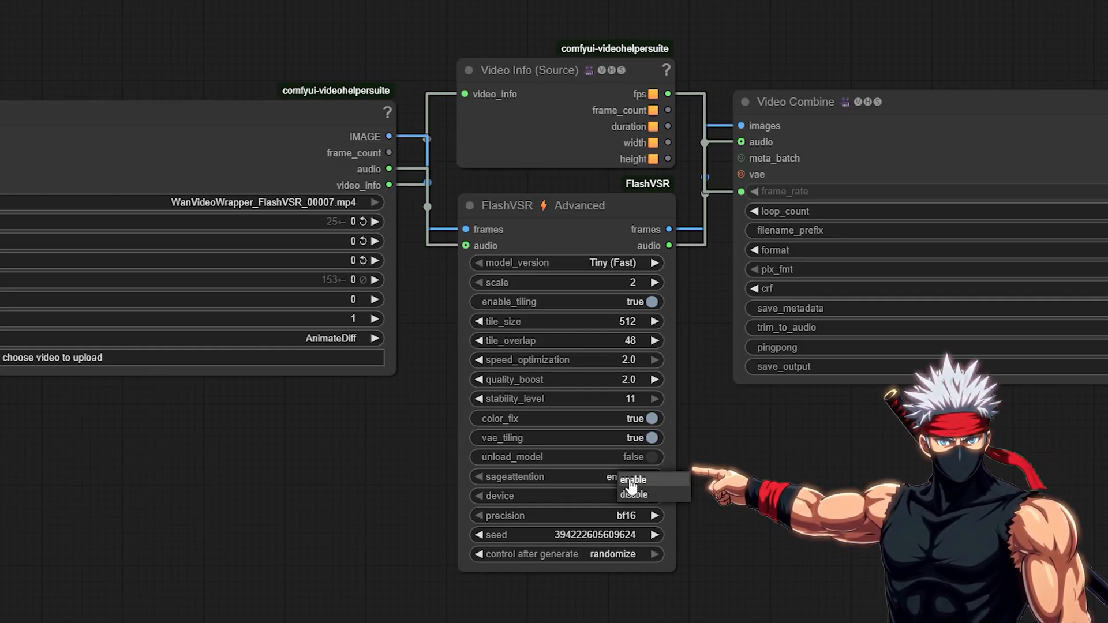
click(633, 480)
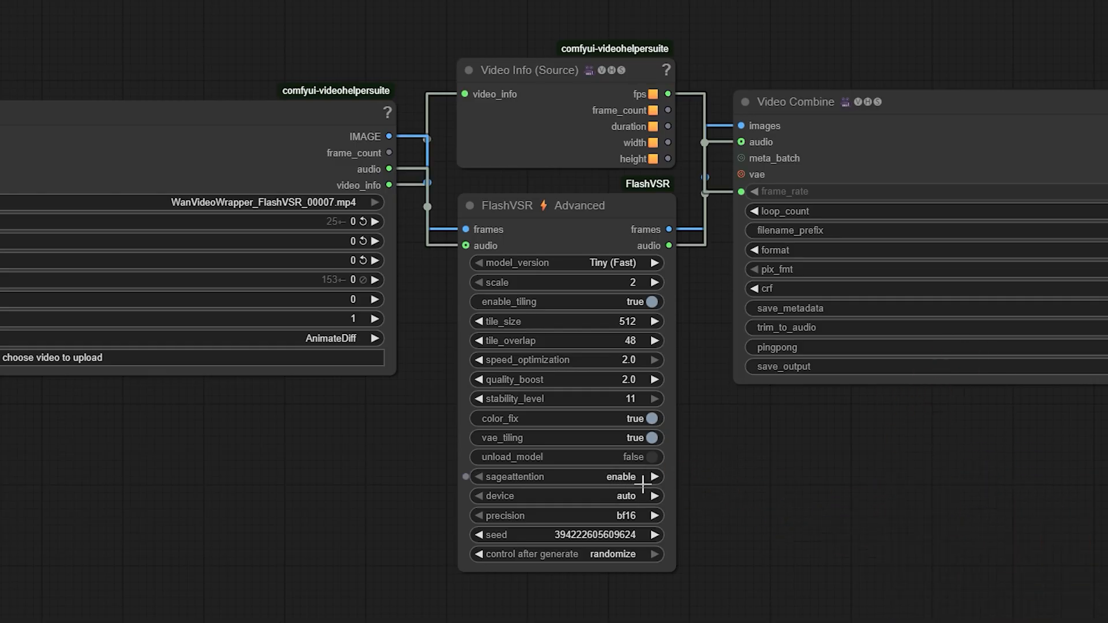
mouse_move(565, 477)
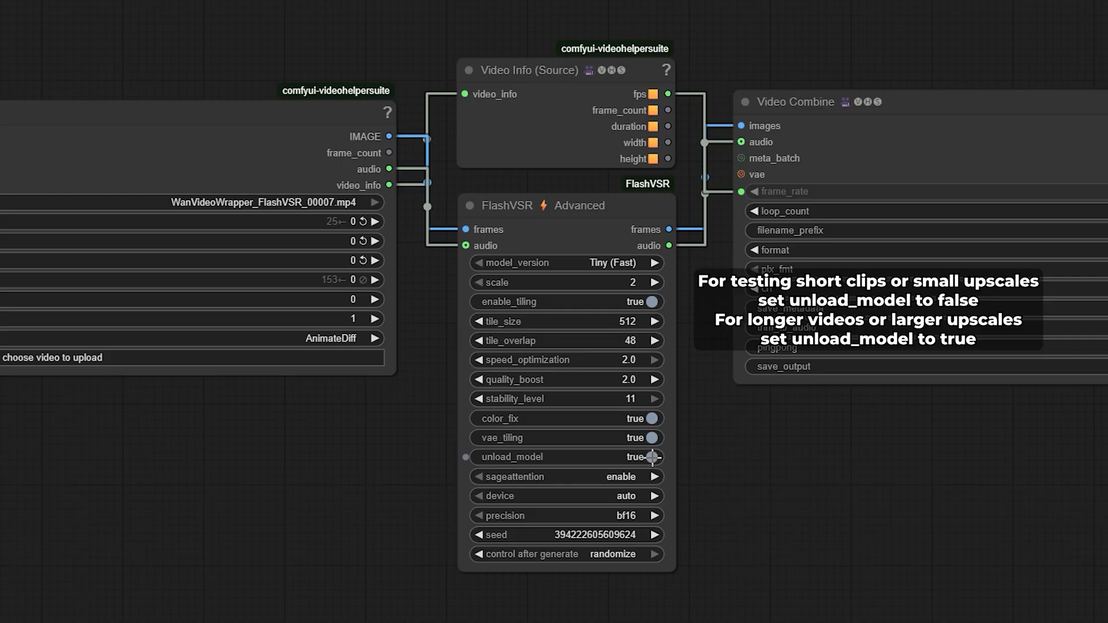
click(649, 457)
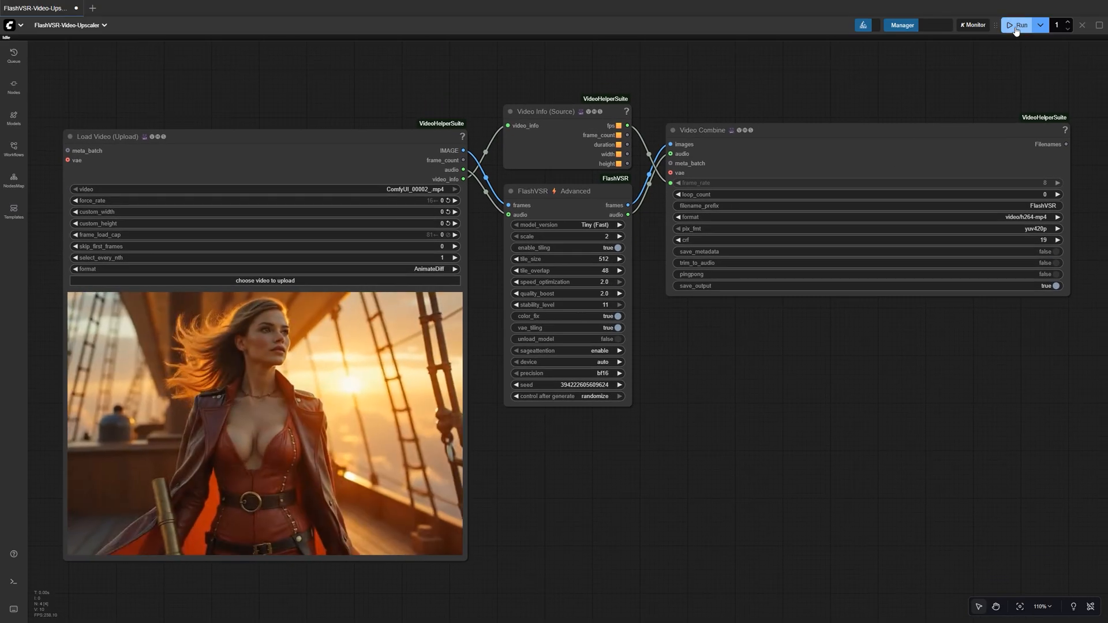
Step: Queue the FlashVSR upscaling run on the loaded ship video
click(1019, 24)
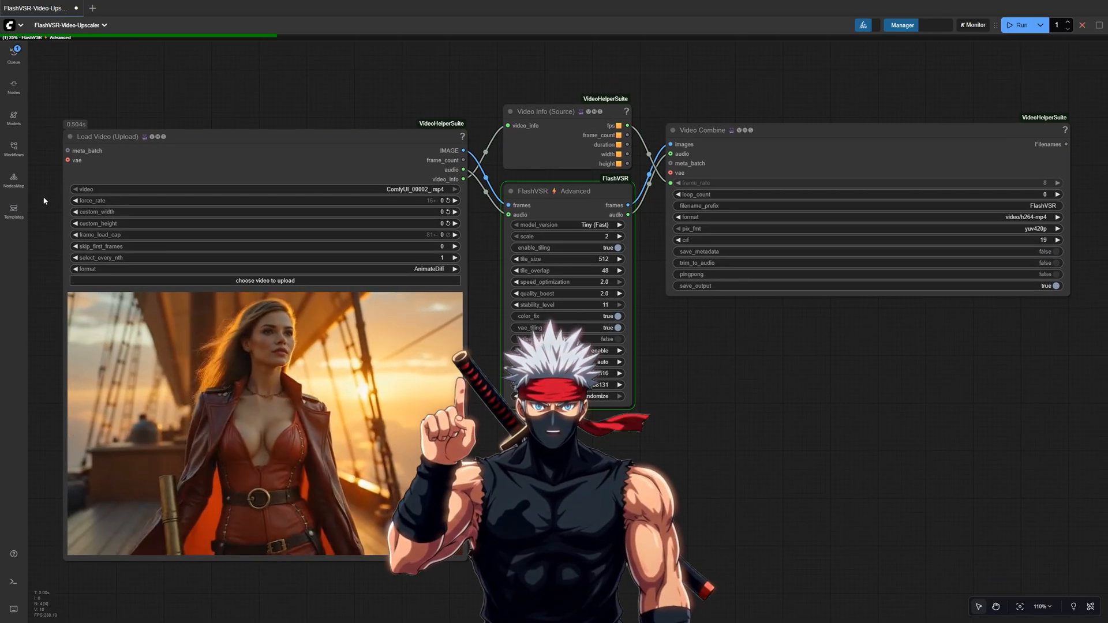
click(1020, 24)
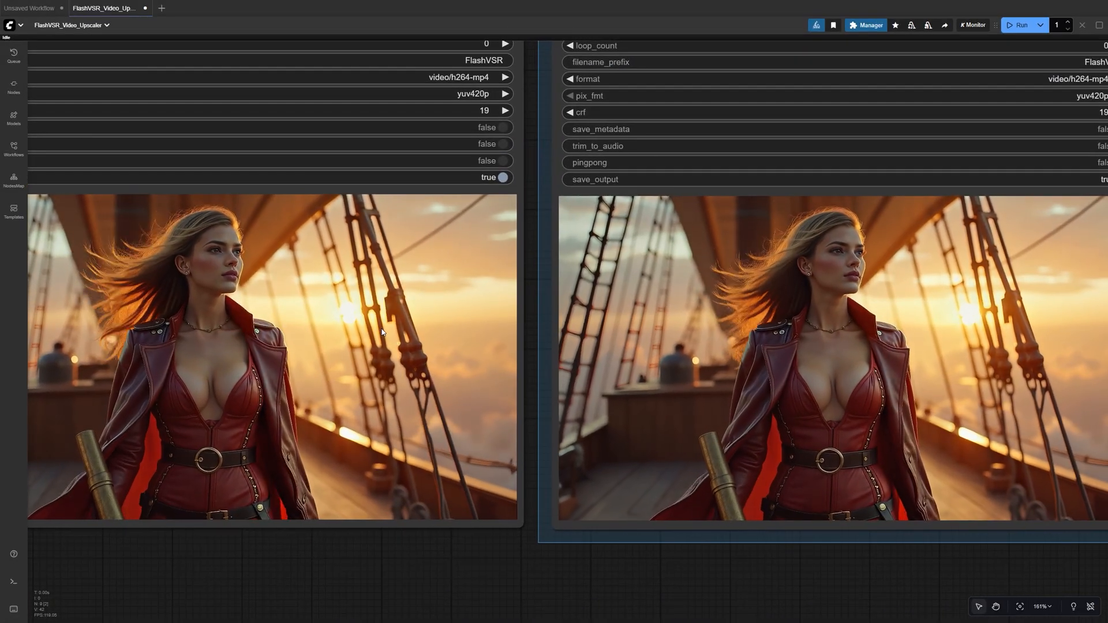
Step: Bring up save and preview options for the upscaled video output
right_click(382, 333)
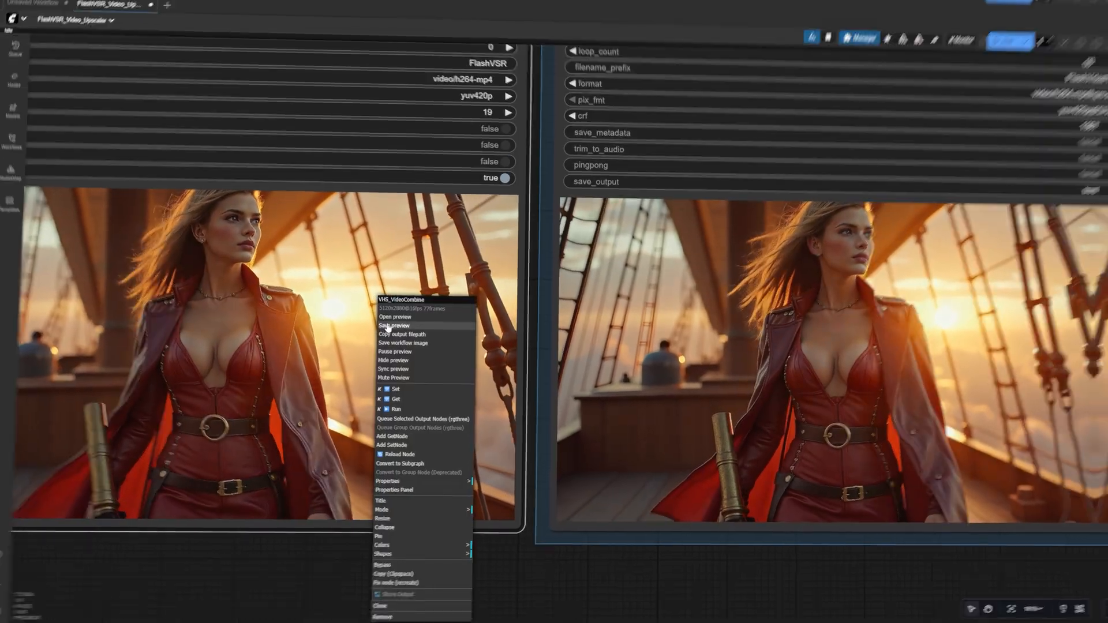